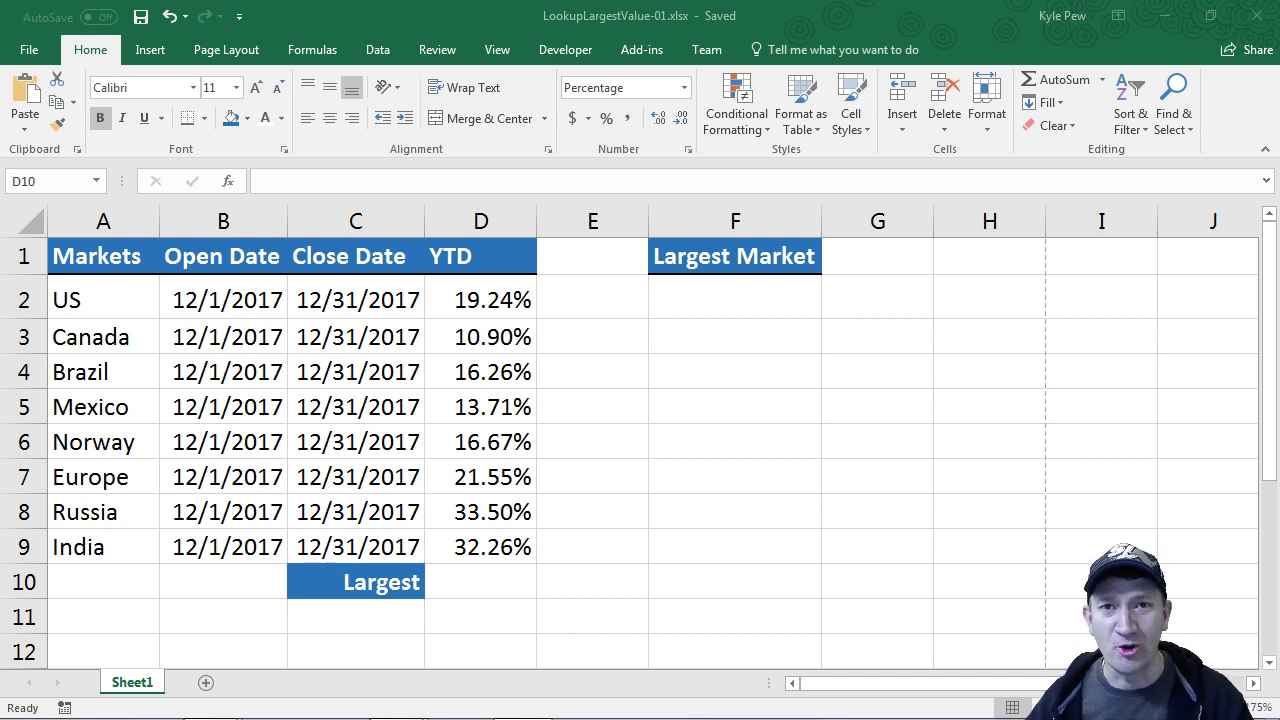
mouse_move(448, 280)
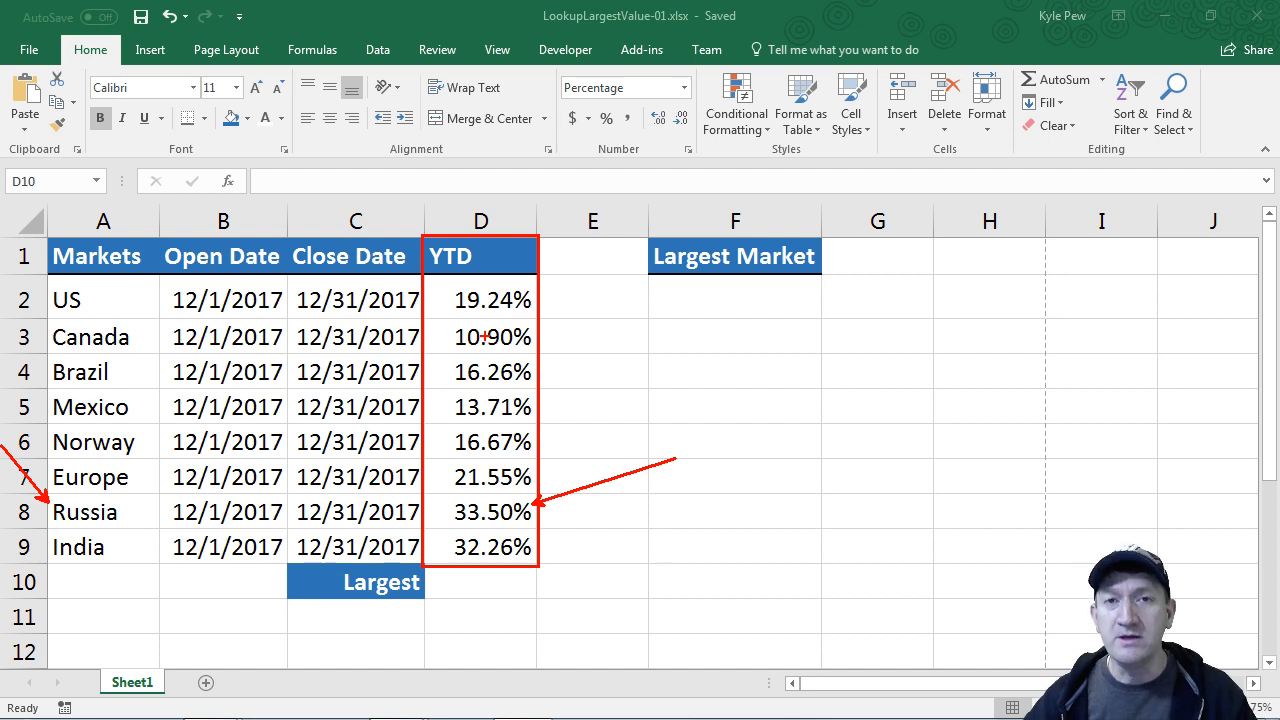
mouse_move(448, 508)
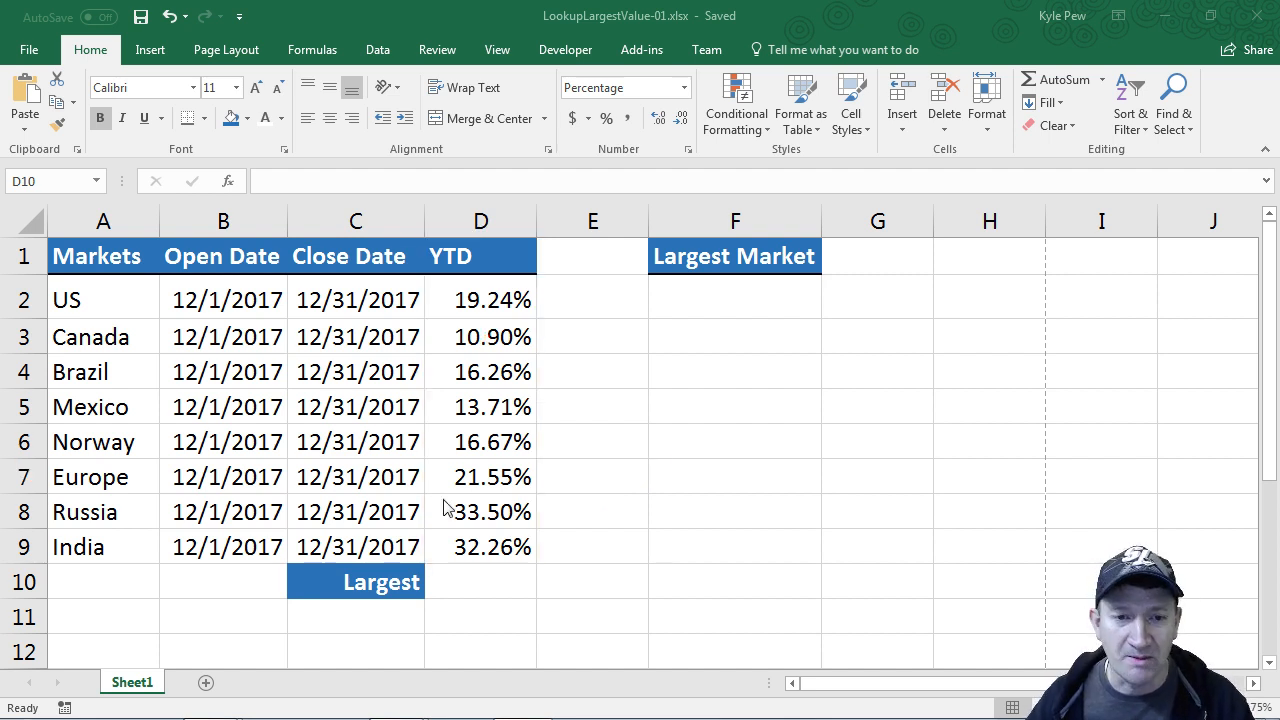
- Enter =MAX(D2:D9) in D10 so the Largest row shows 33.50%
left_click(480, 580)
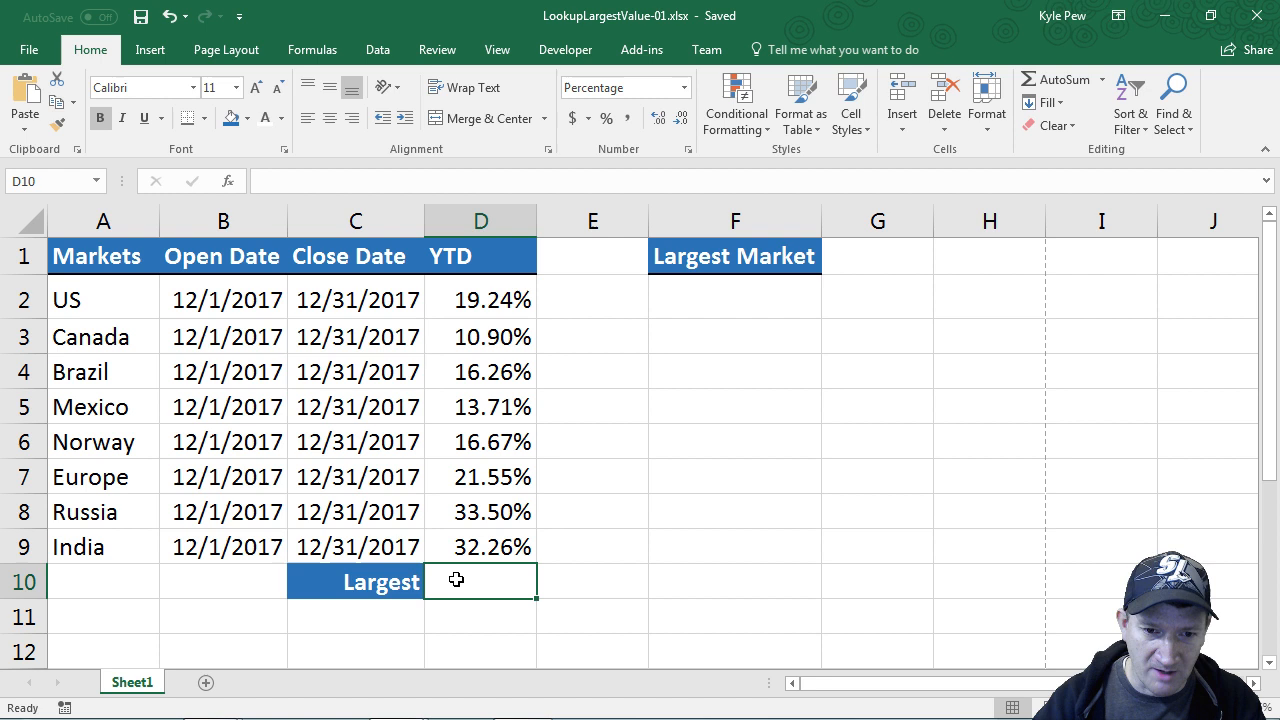
type("=max")
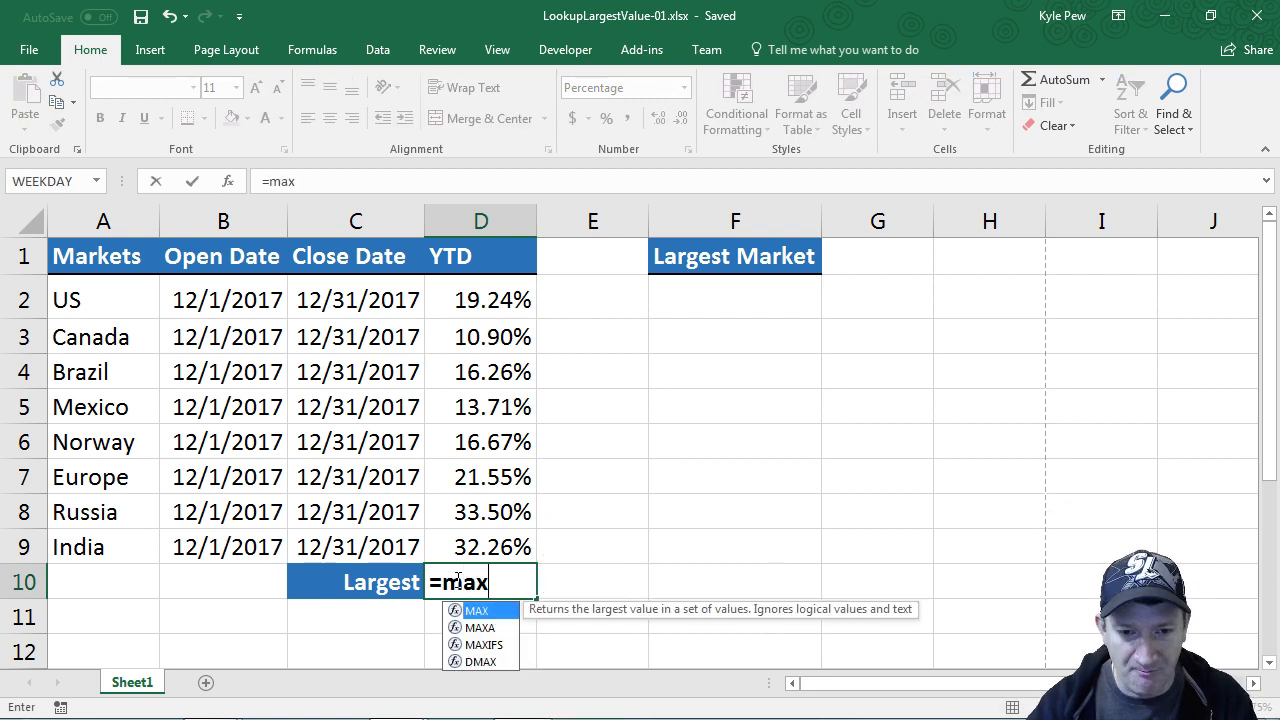
type("(")
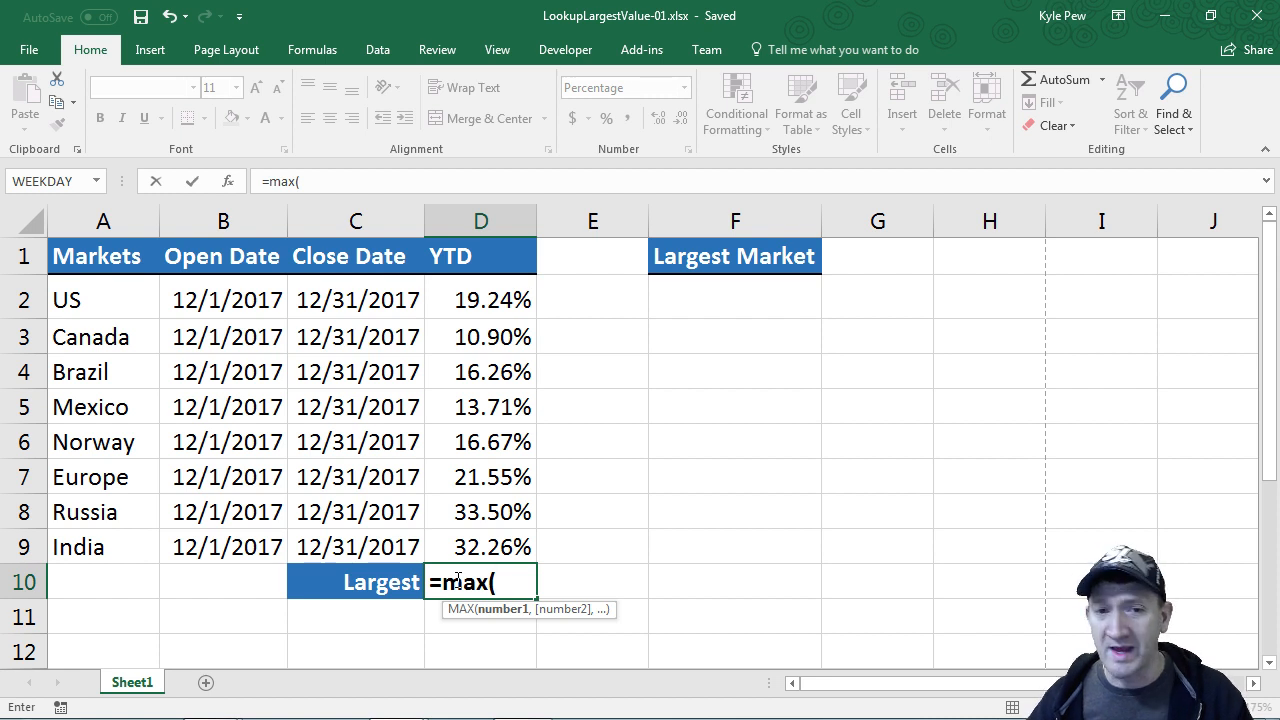
left_click_drag(480, 300, 480, 548)
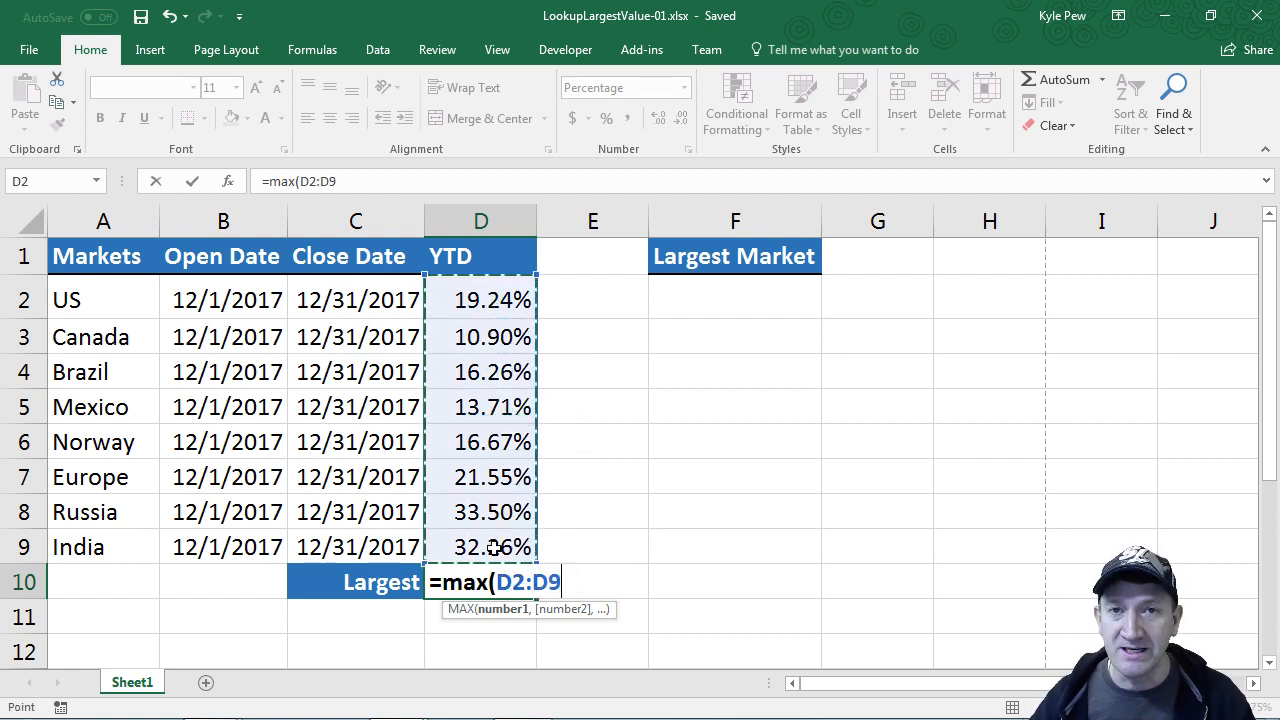
type(")")
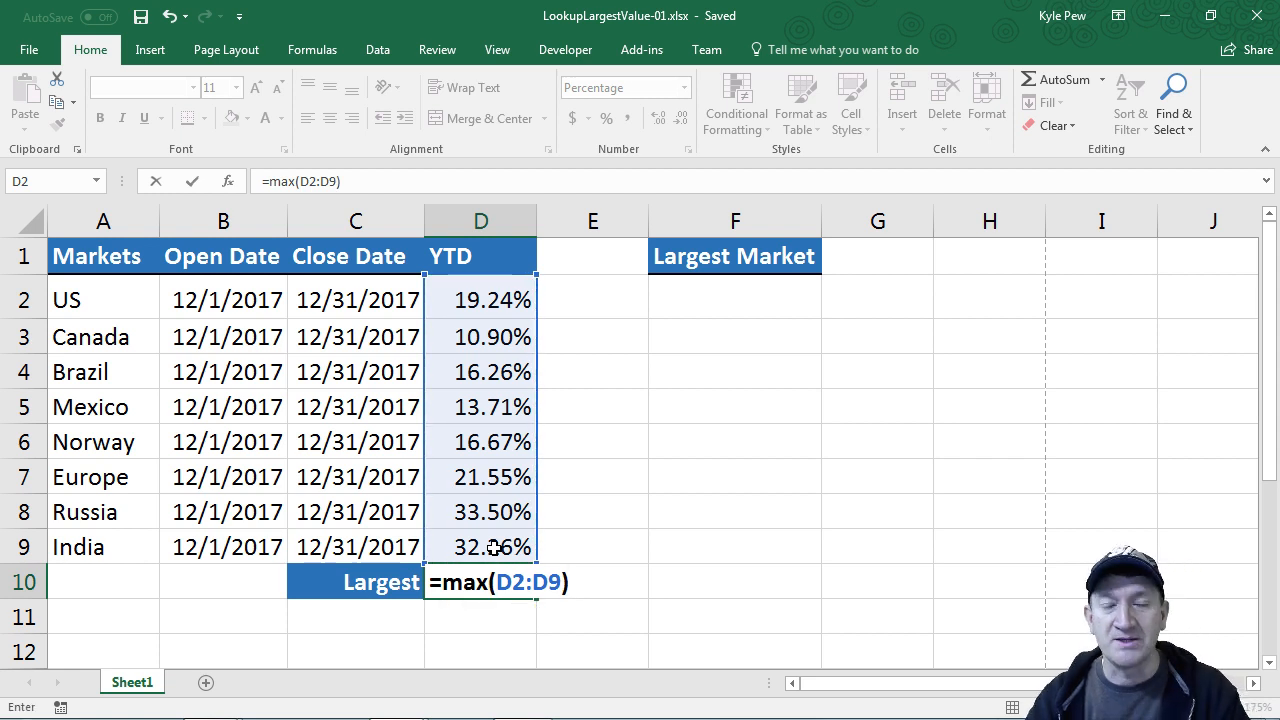
key("Enter")
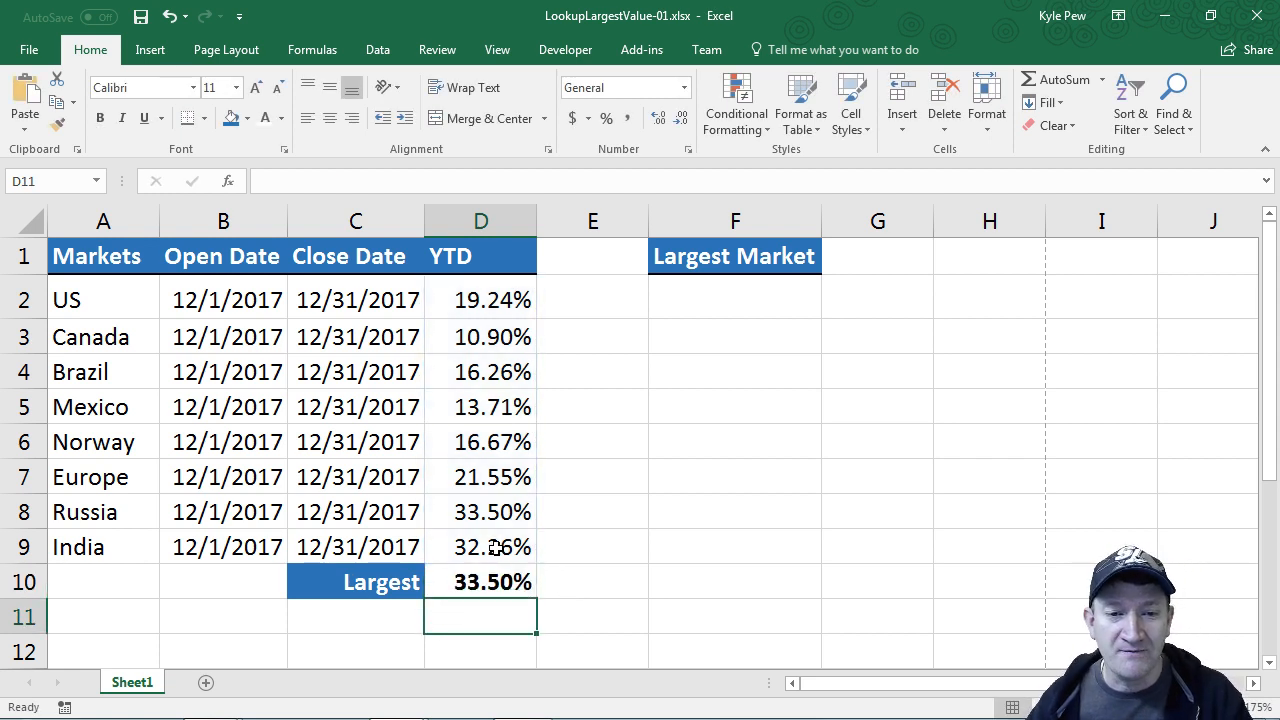
left_click(480, 582)
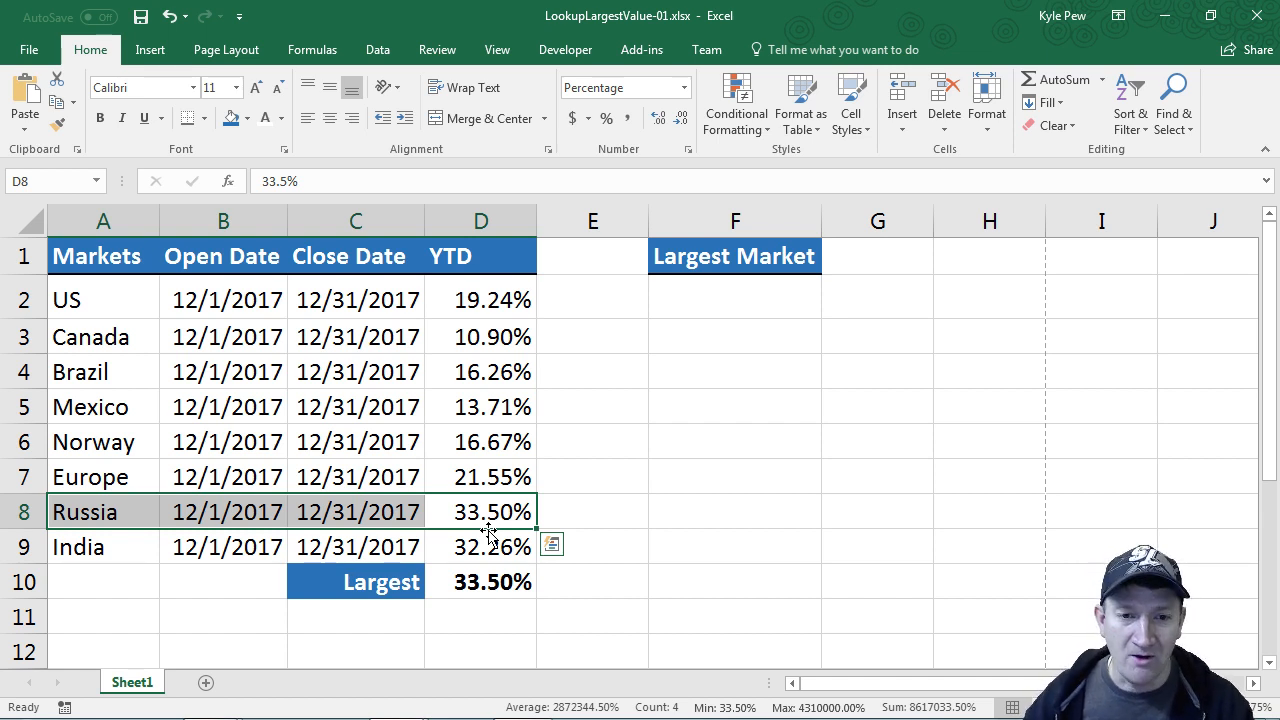
left_click(480, 512)
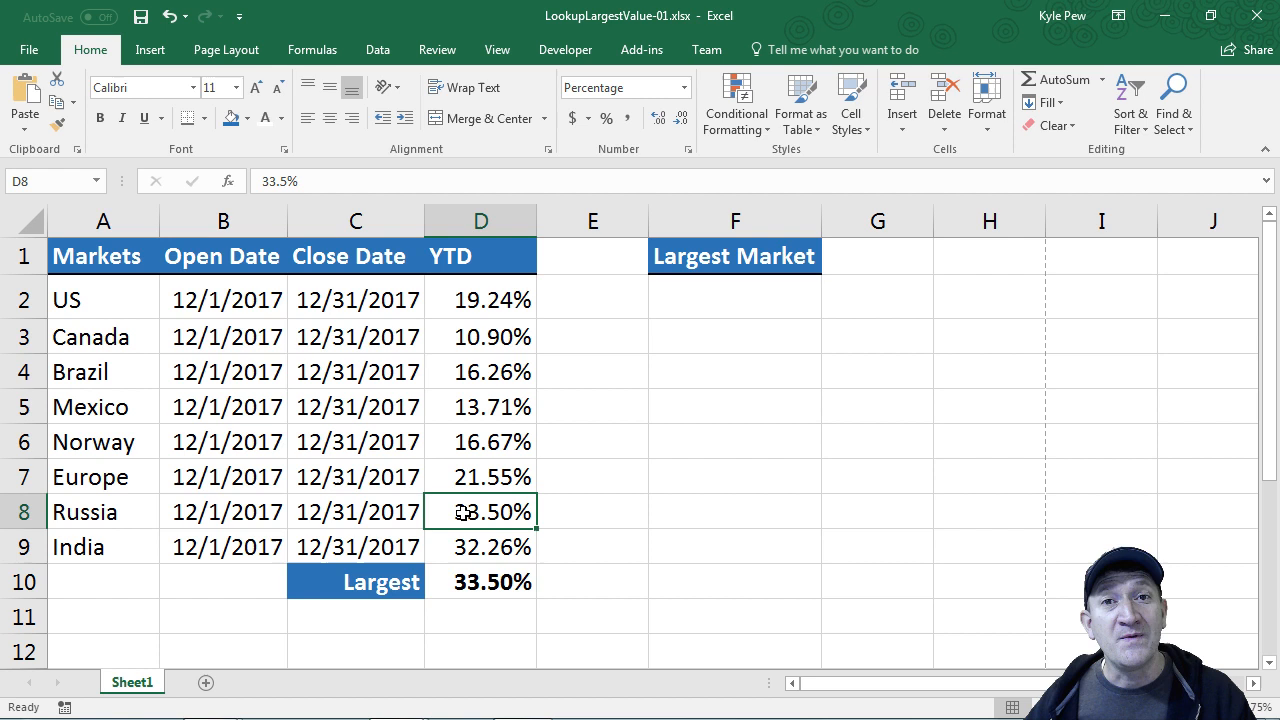
mouse_move(136, 514)
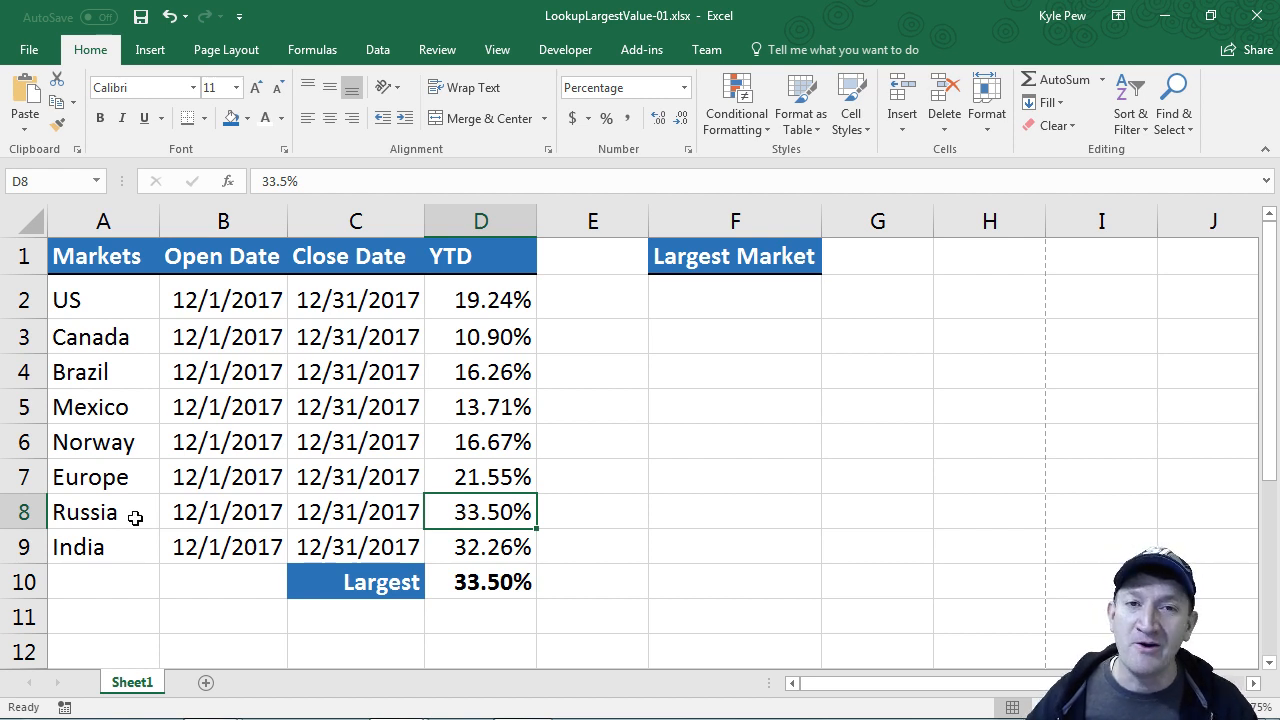
mouse_move(116, 512)
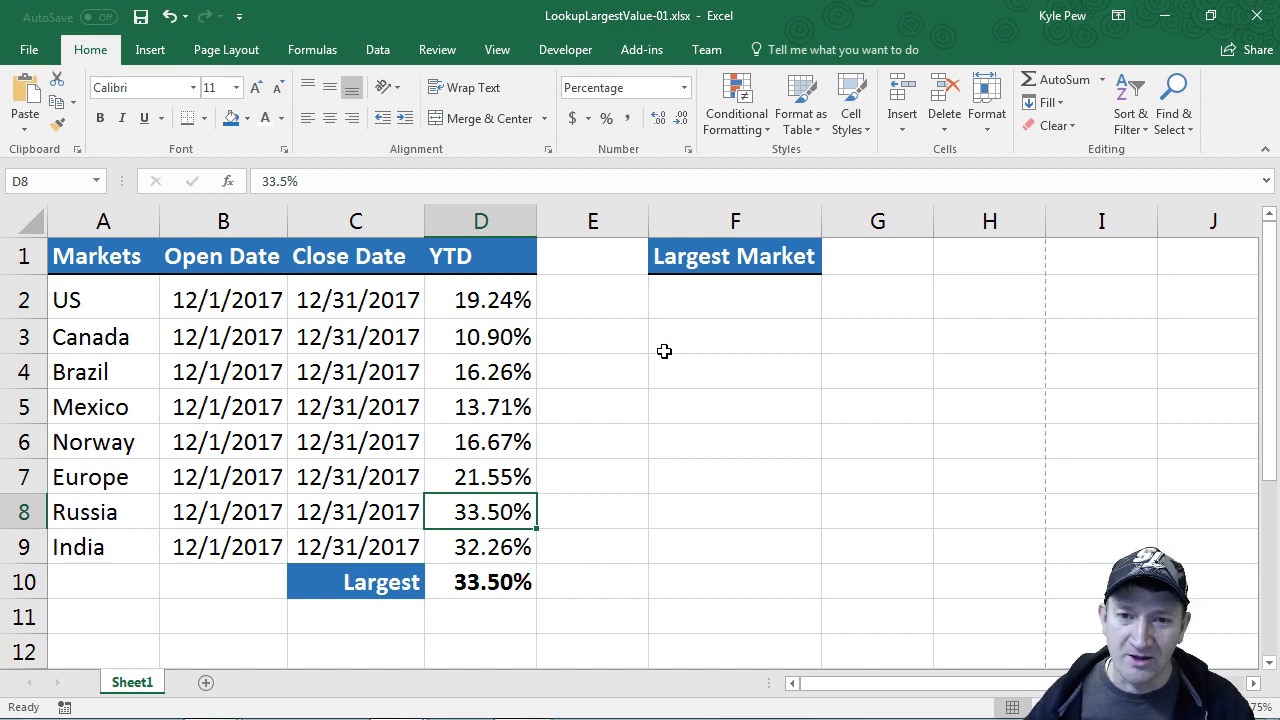
- Begin =INDEX( in cell F2 under Largest Market
left_click(734, 296)
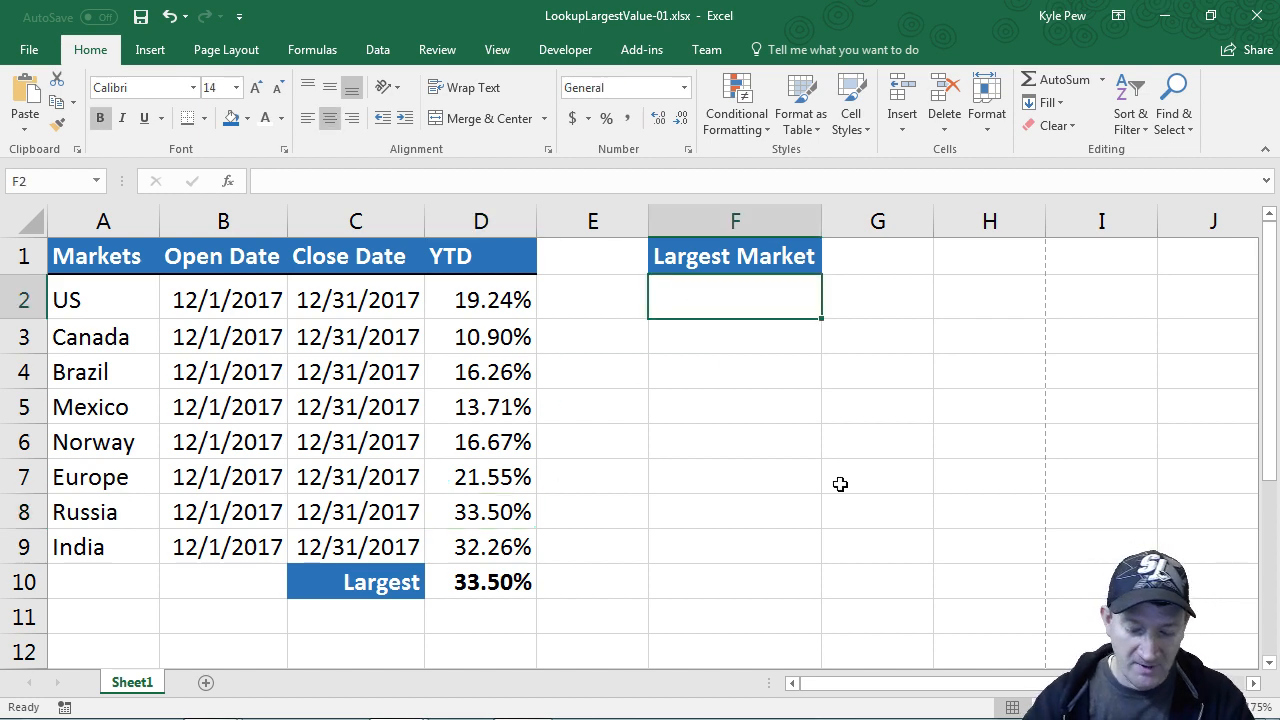
type("=index(")
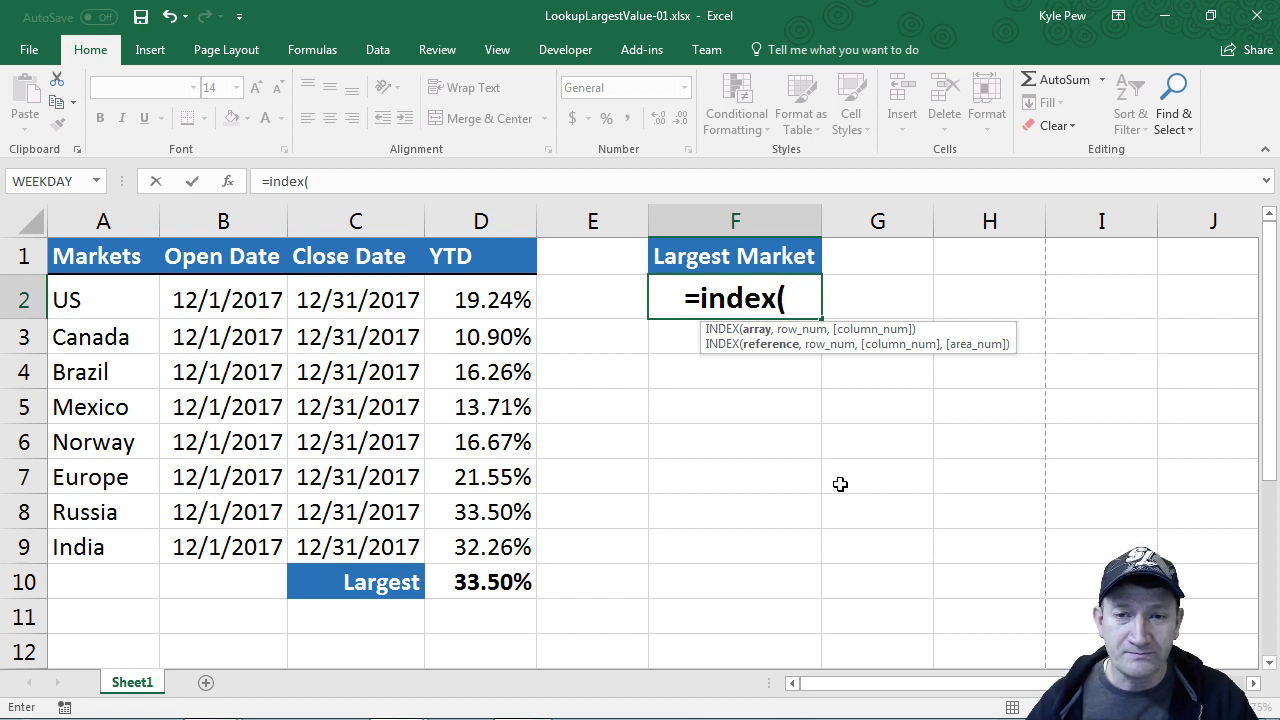
mouse_move(832, 480)
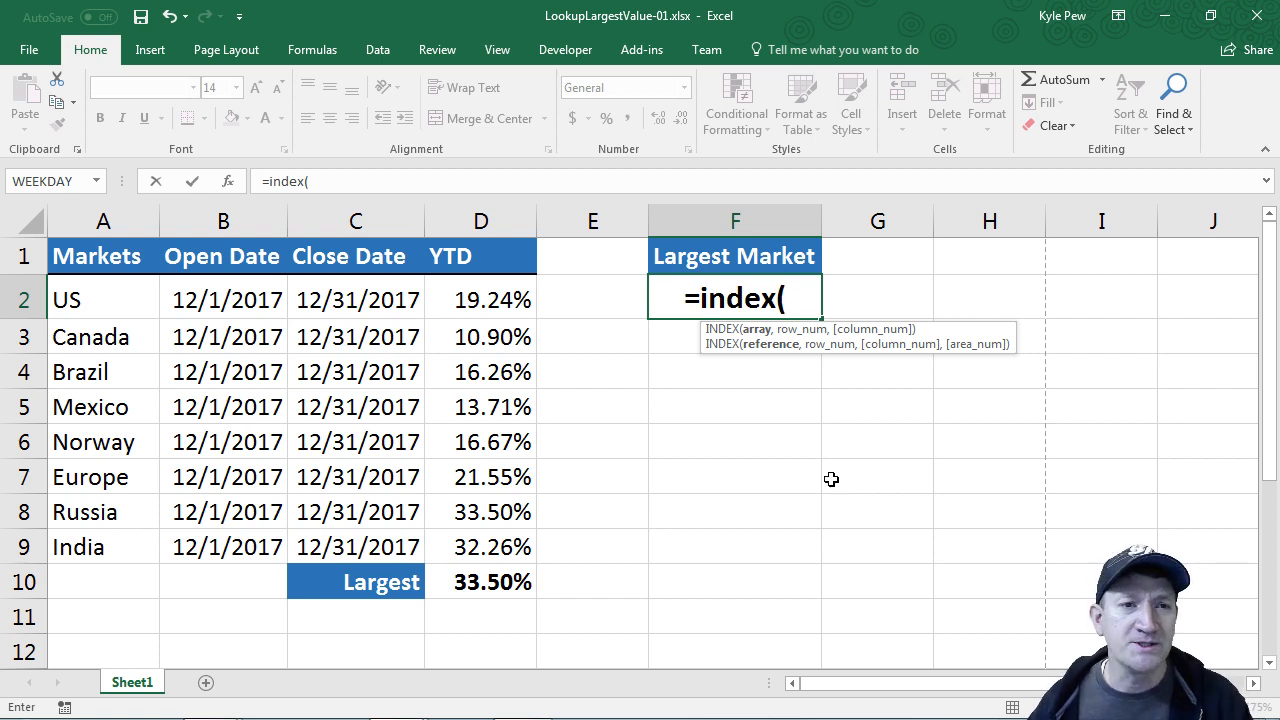
mouse_move(230, 186)
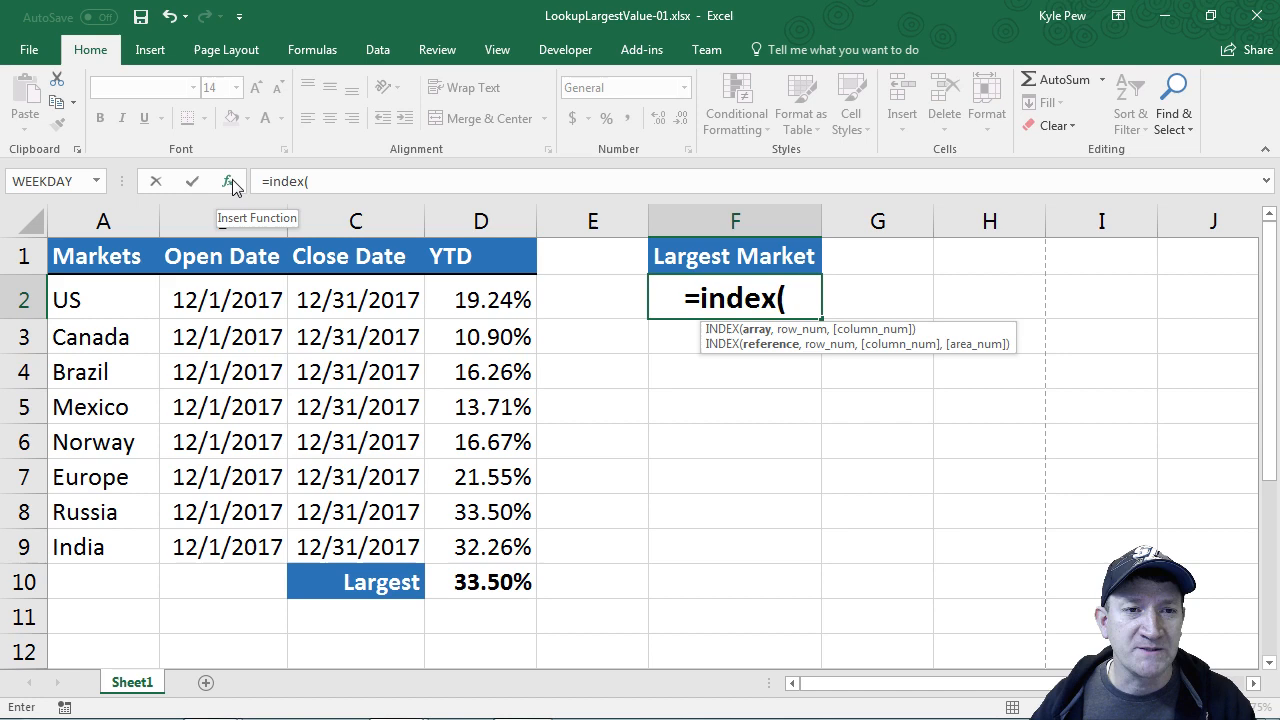
- Choose the array form of INDEX and set its Array to the market names A2:A9
left_click(228, 180)
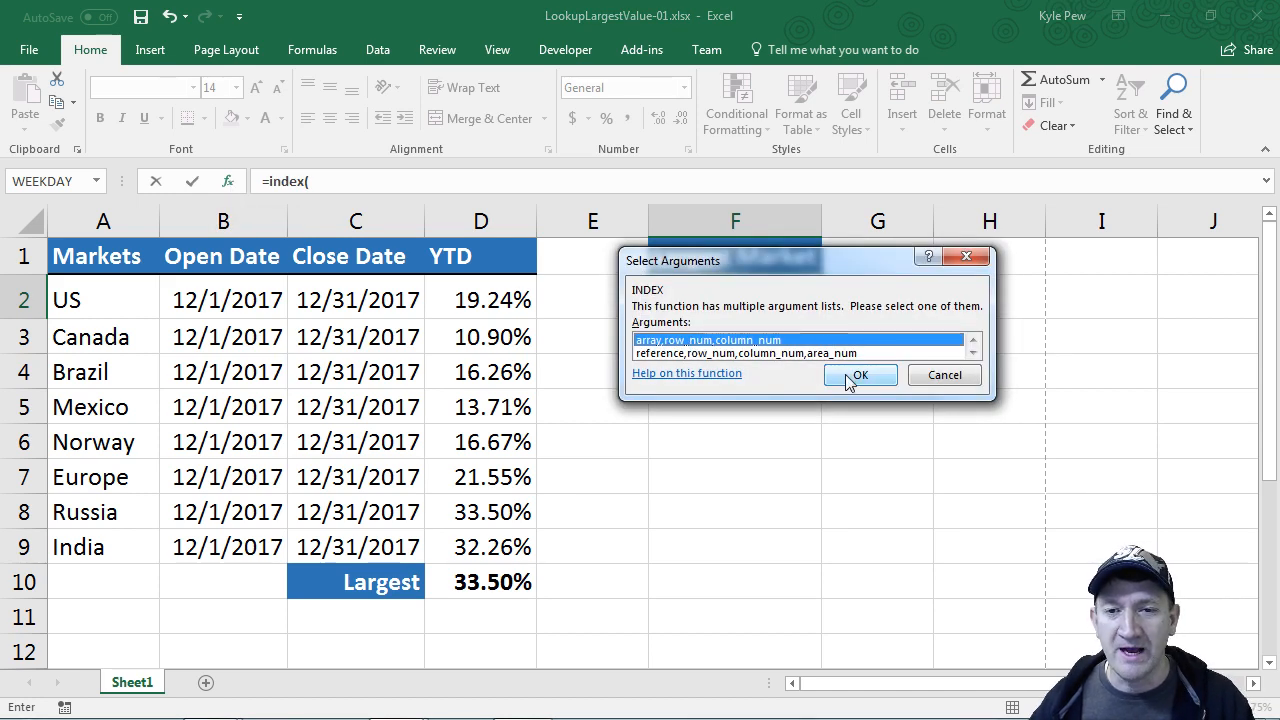
left_click(860, 376)
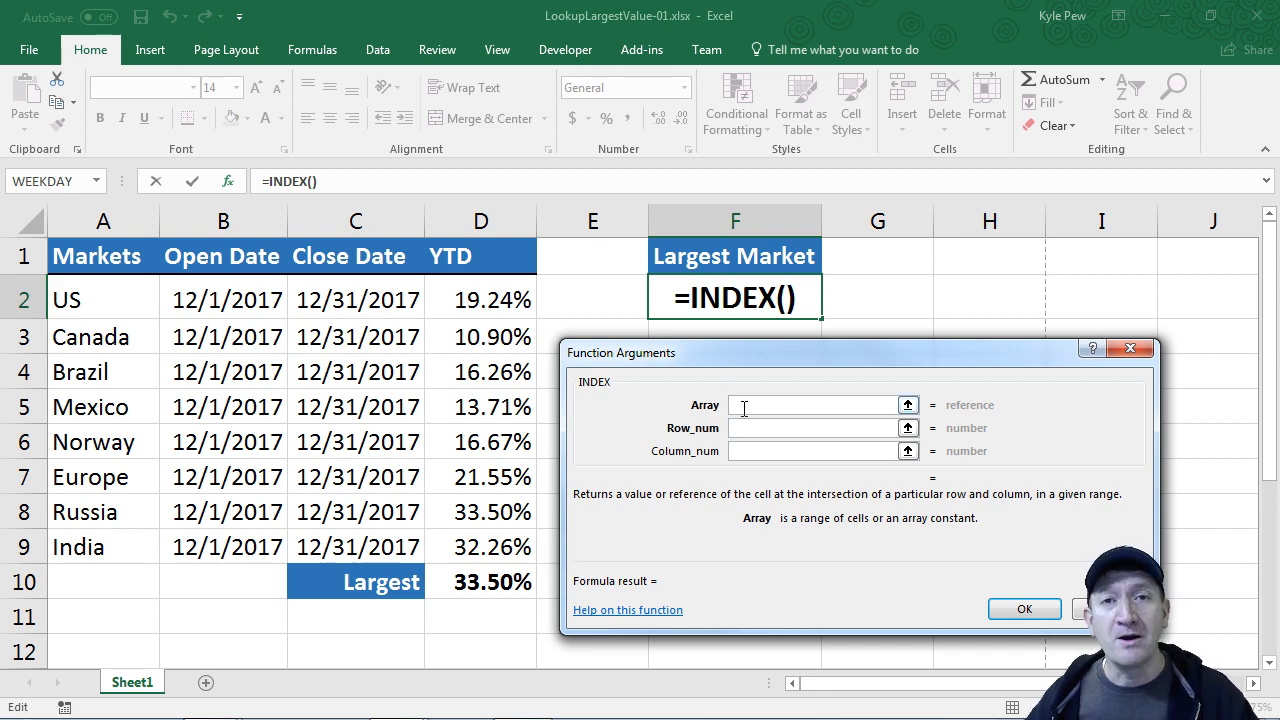
left_click_drag(104, 300, 104, 420)
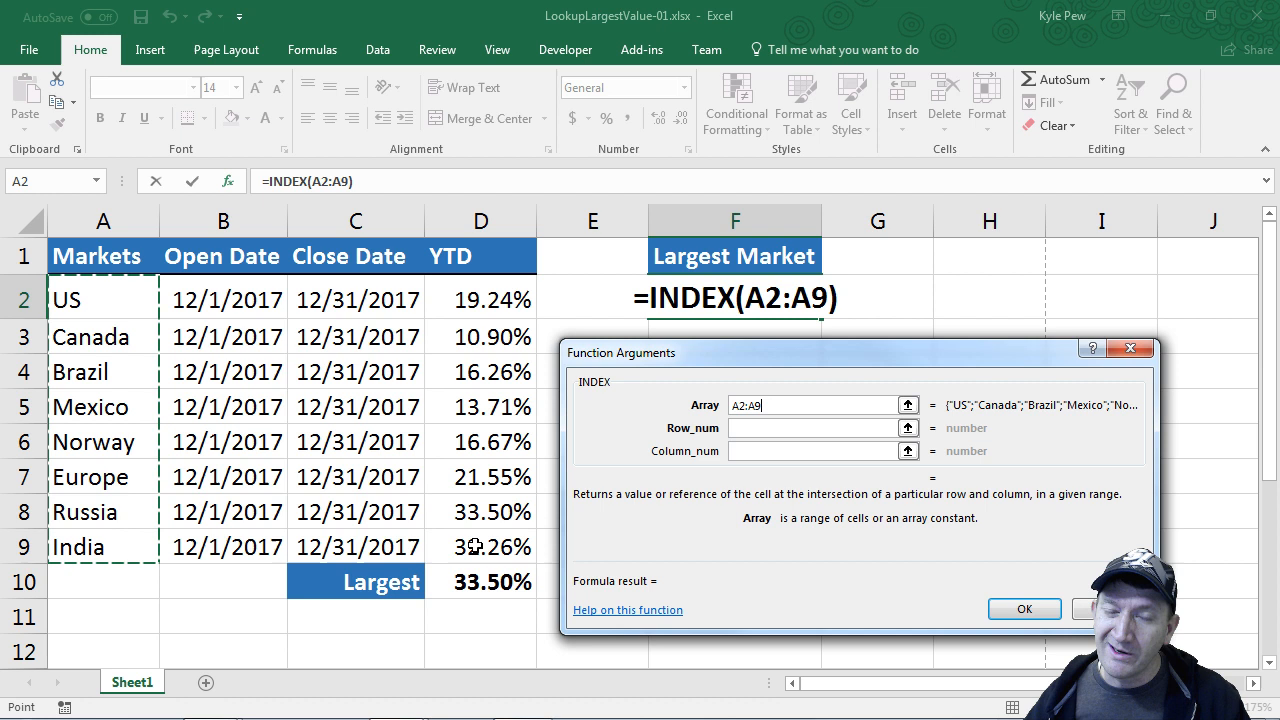
mouse_move(116, 292)
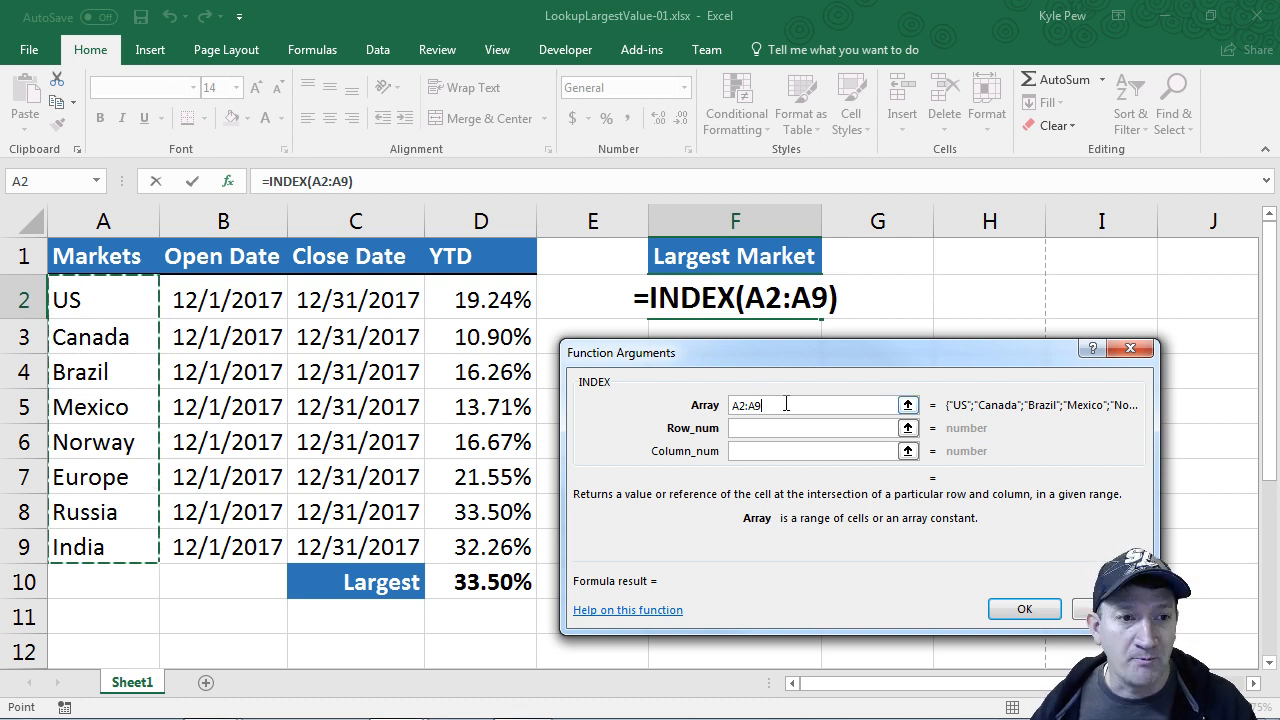
left_click(816, 428)
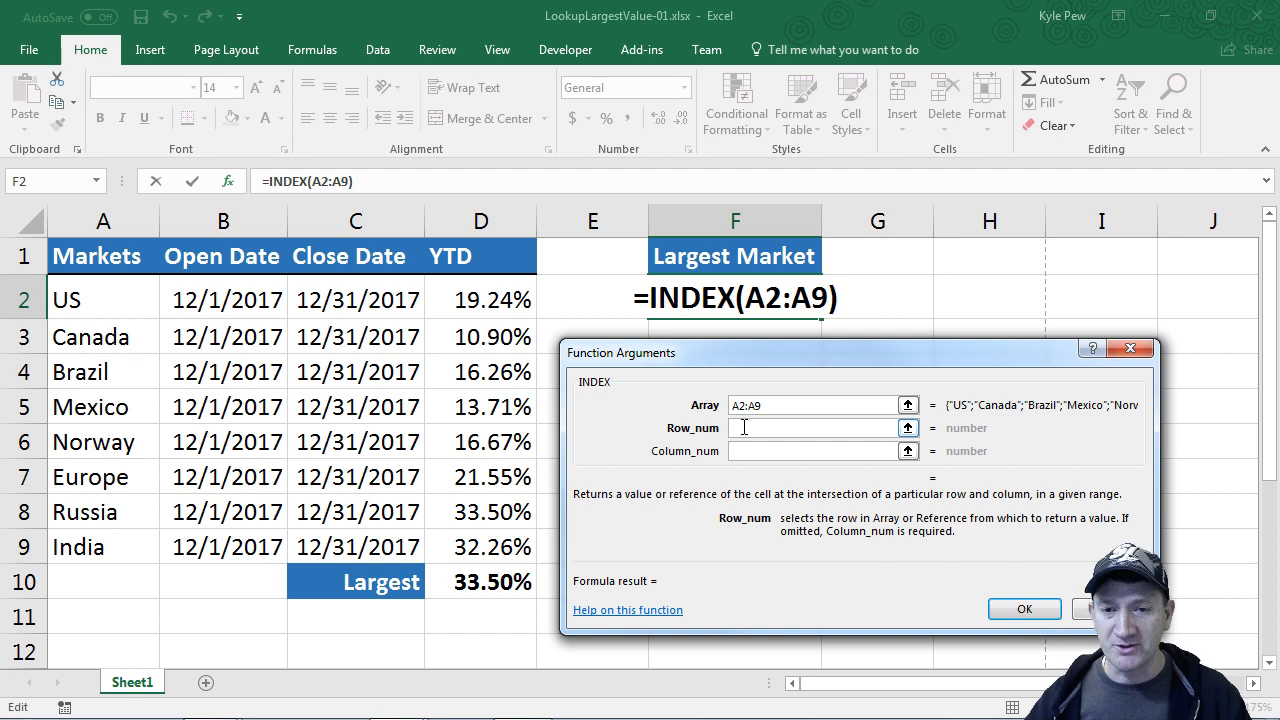
- Nest MATCH( as the Row_num argument of INDEX
type("match")
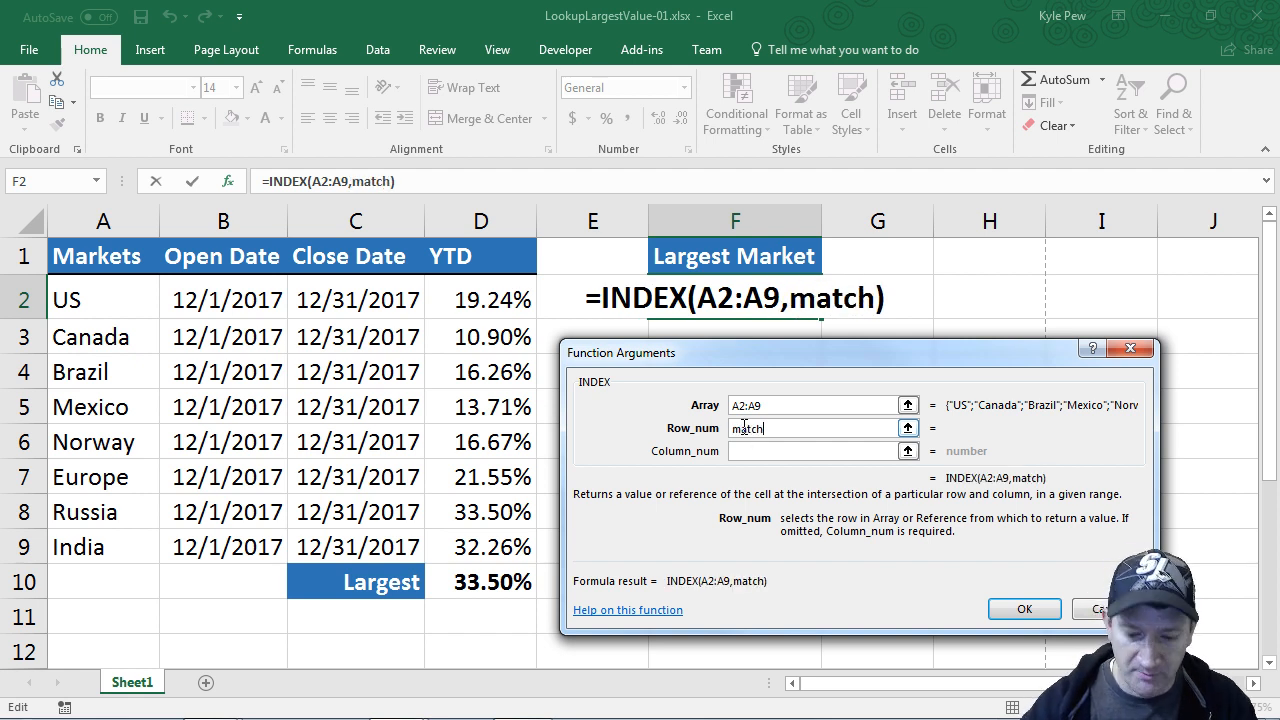
type("(")
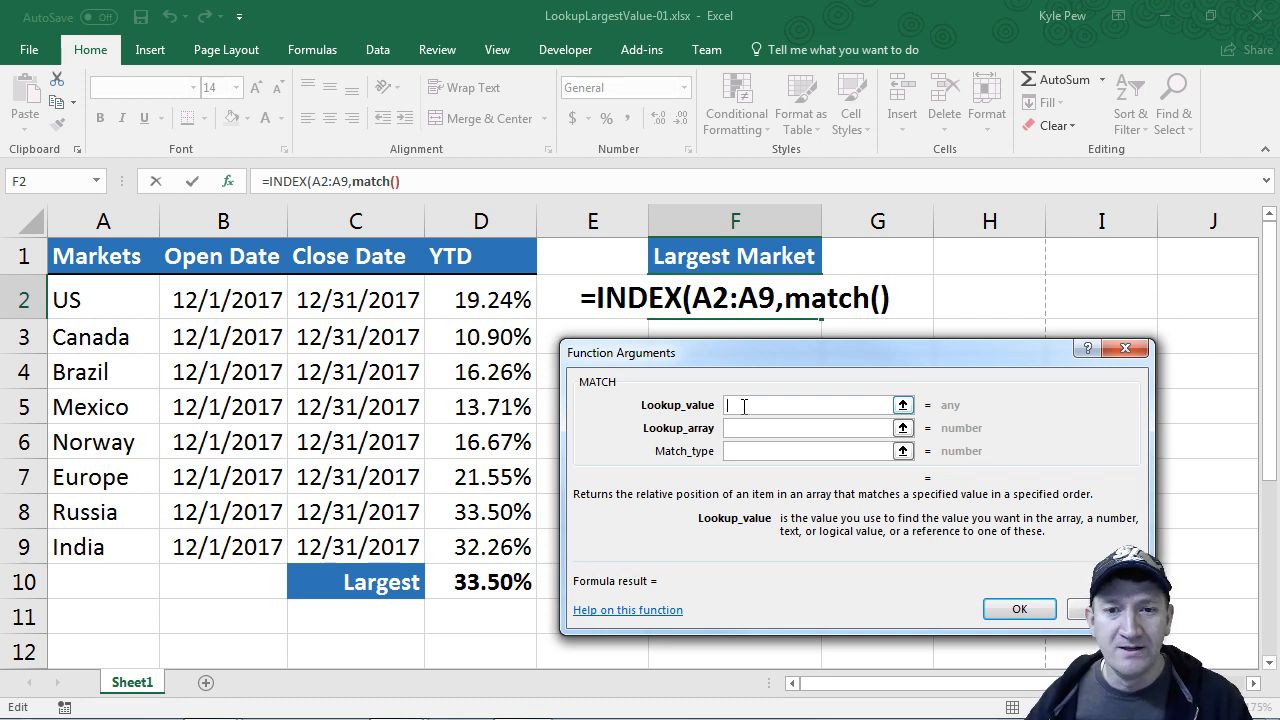
mouse_move(728, 420)
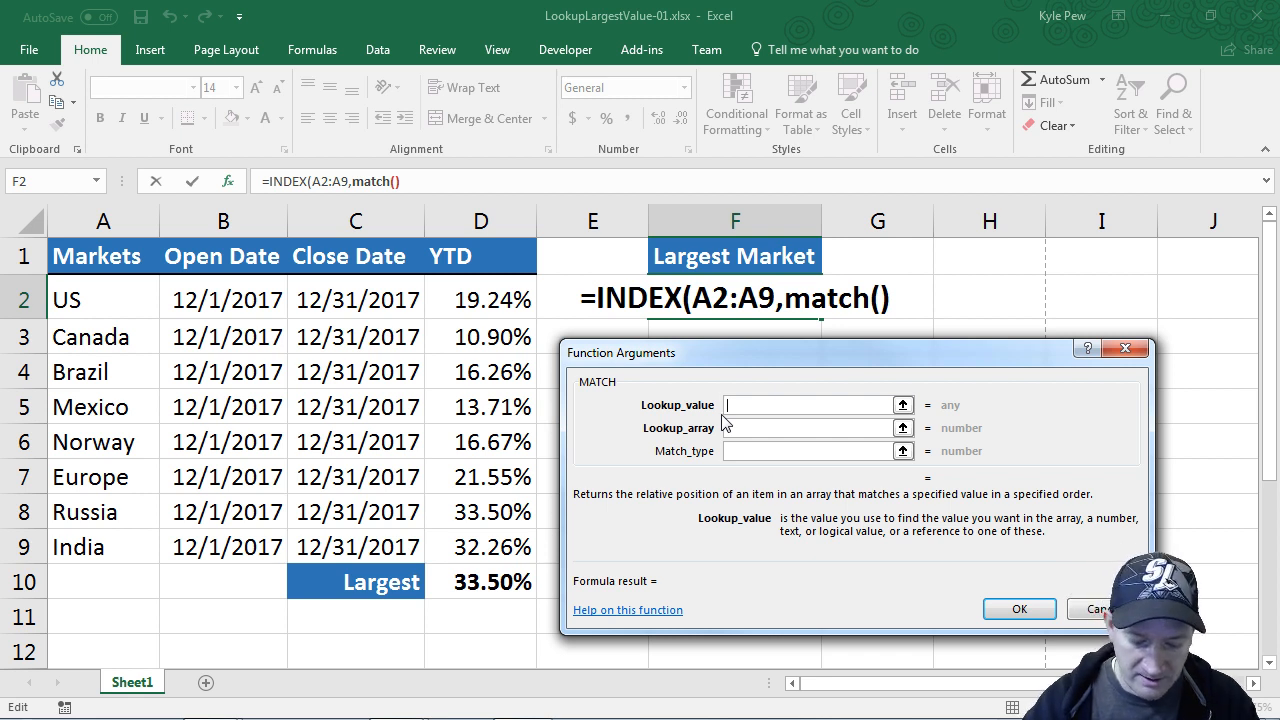
- Set MATCH's Lookup_value to MAX(D2:D9) and its Lookup_array to D2:D9
type("max(")
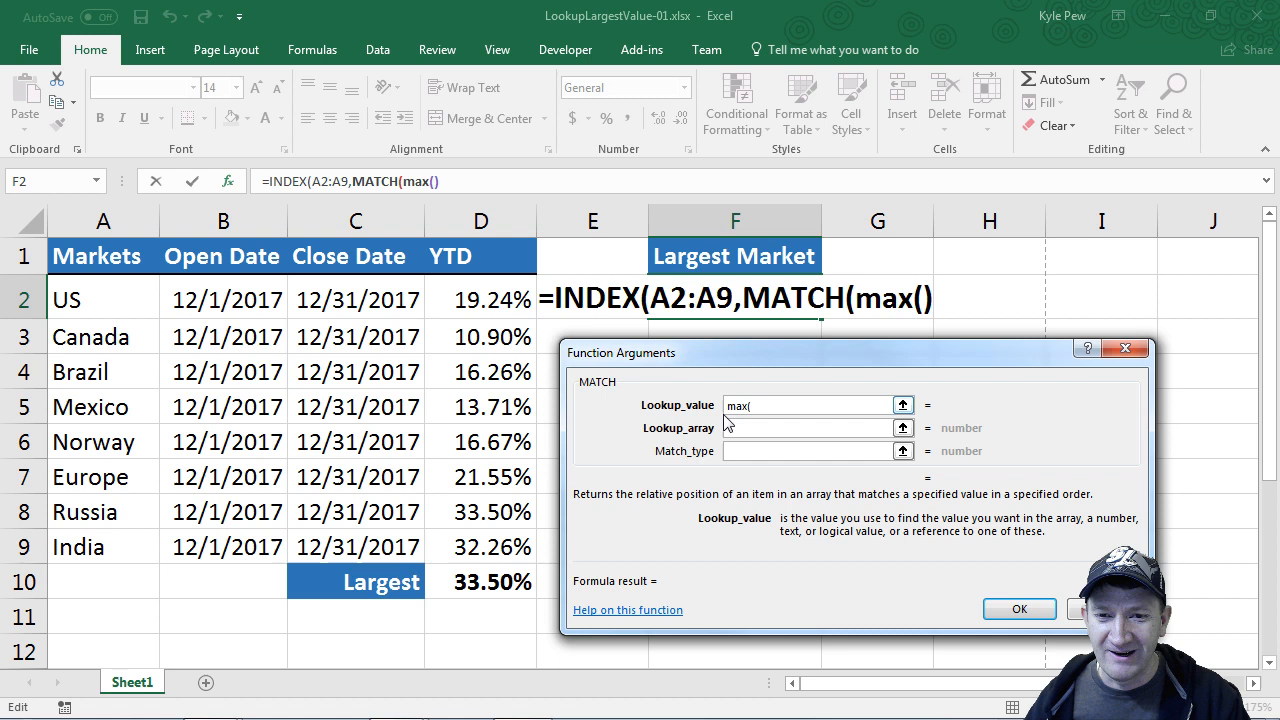
mouse_move(520, 300)
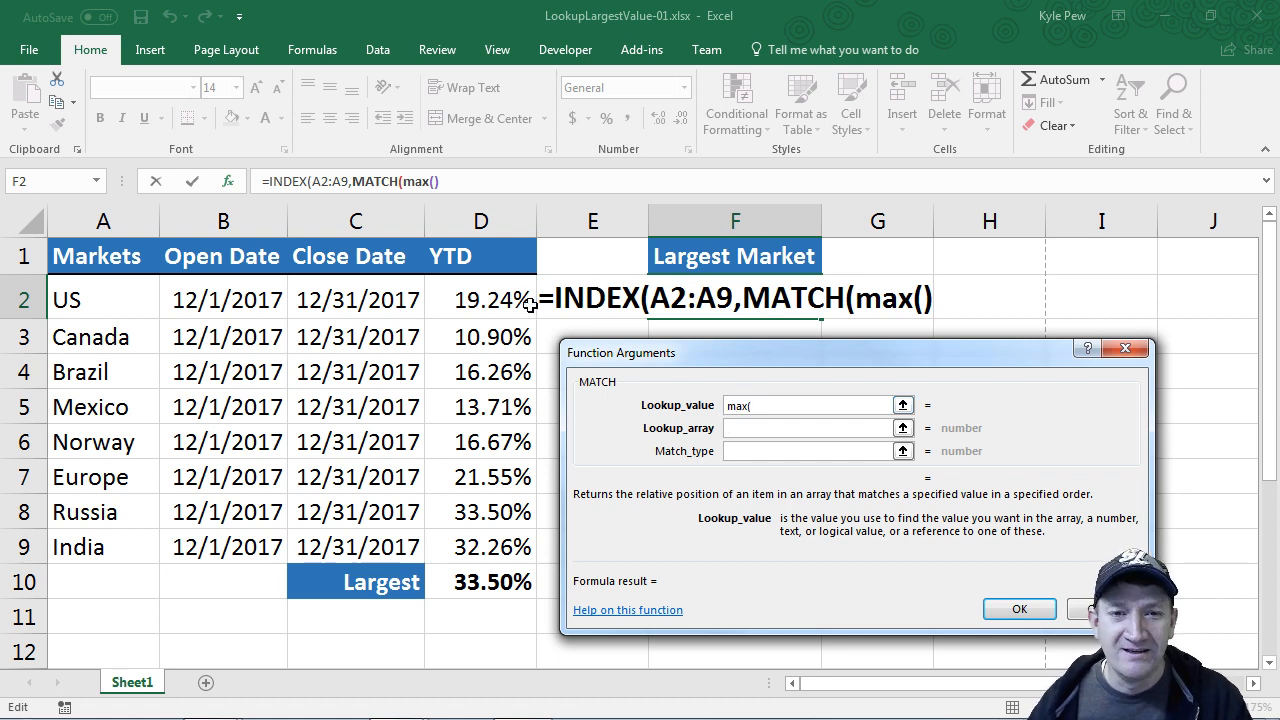
left_click_drag(480, 300, 480, 548)
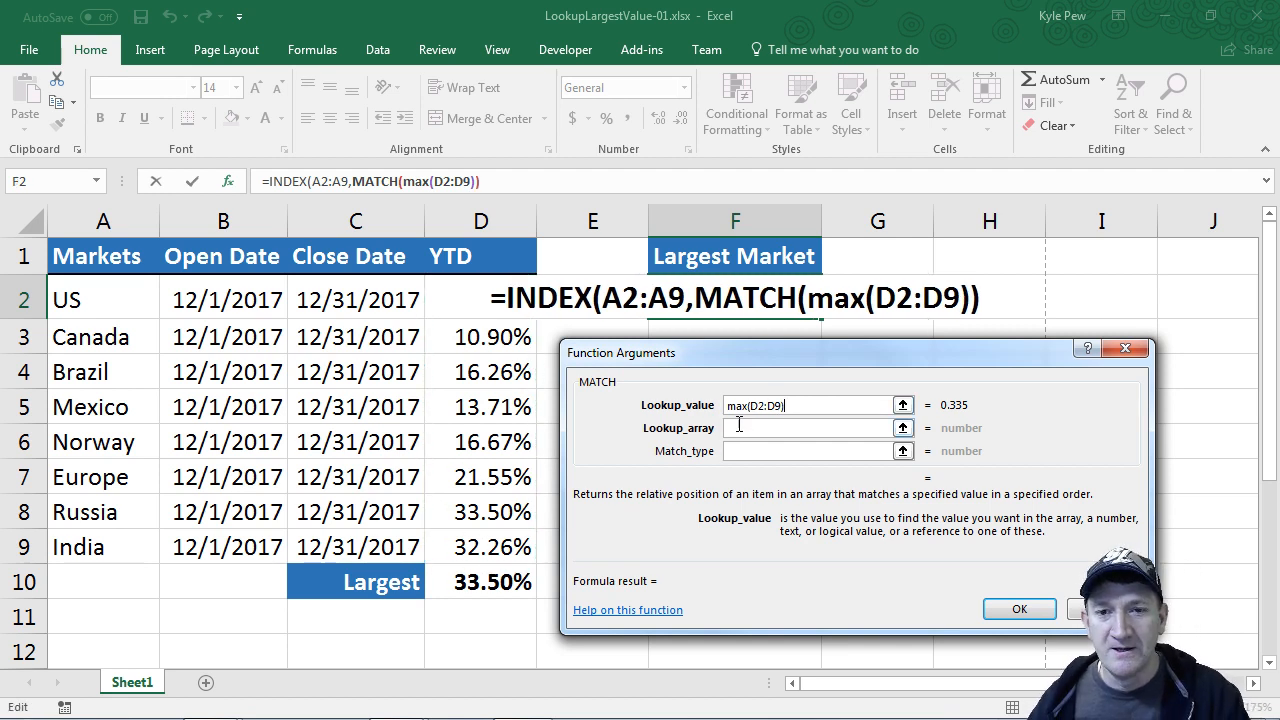
left_click(804, 428)
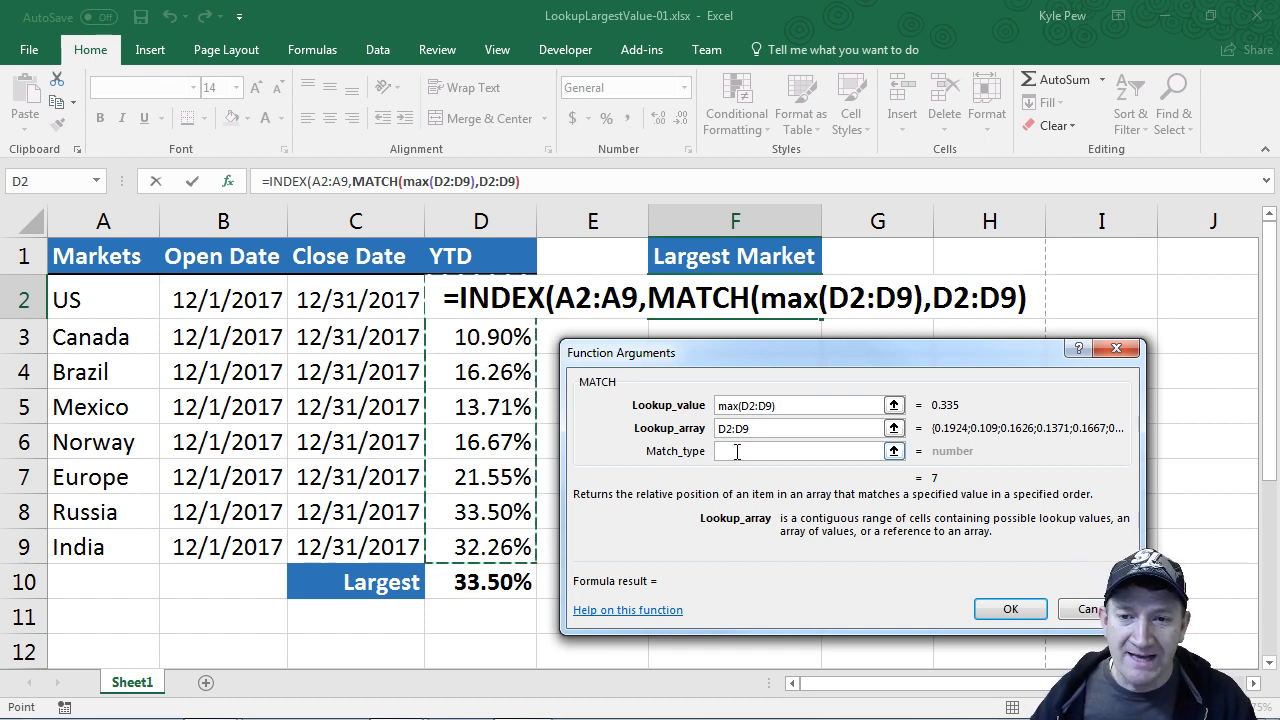
- Set Match_type to 0 and confirm the formula so F2 returns Russia
left_click(800, 452)
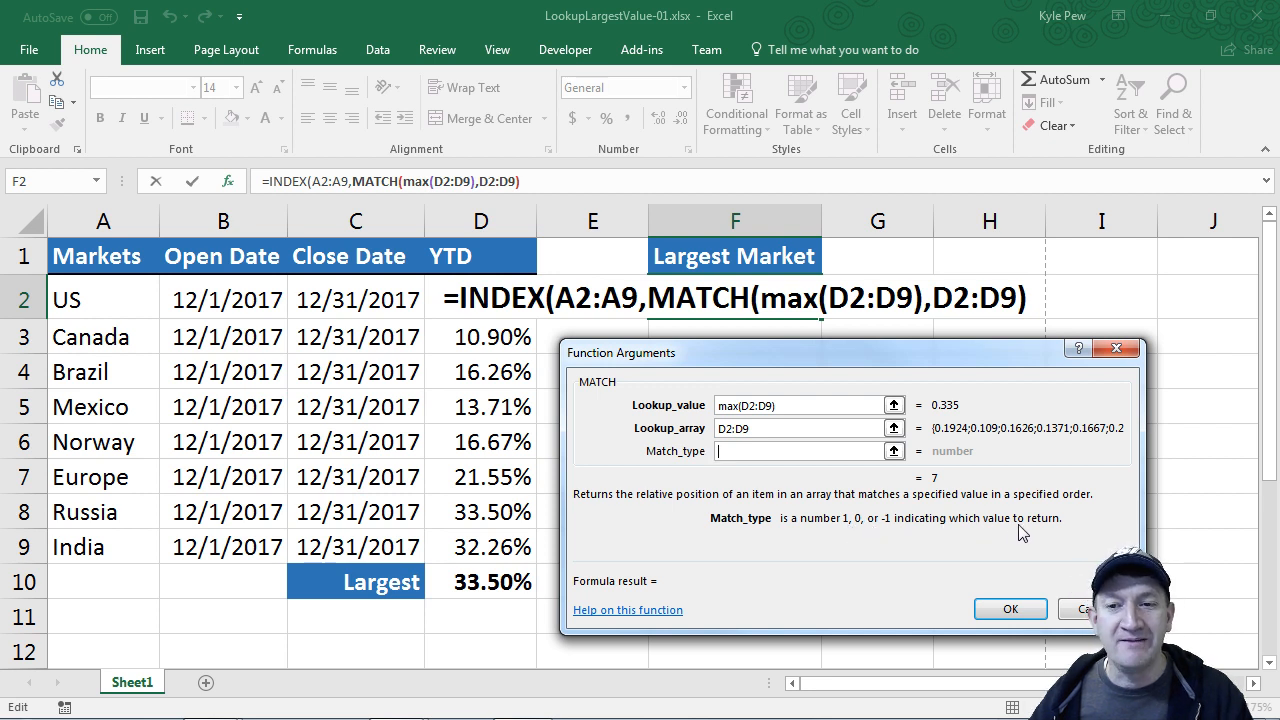
mouse_move(866, 552)
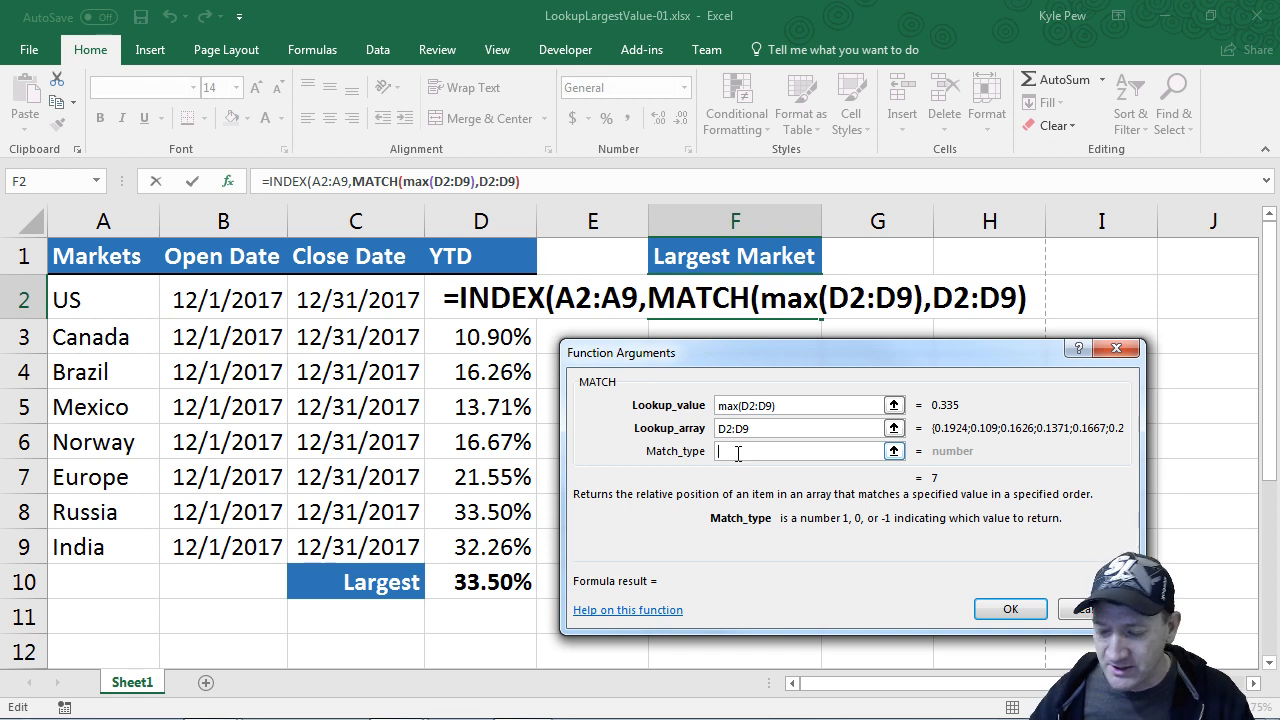
type("0")
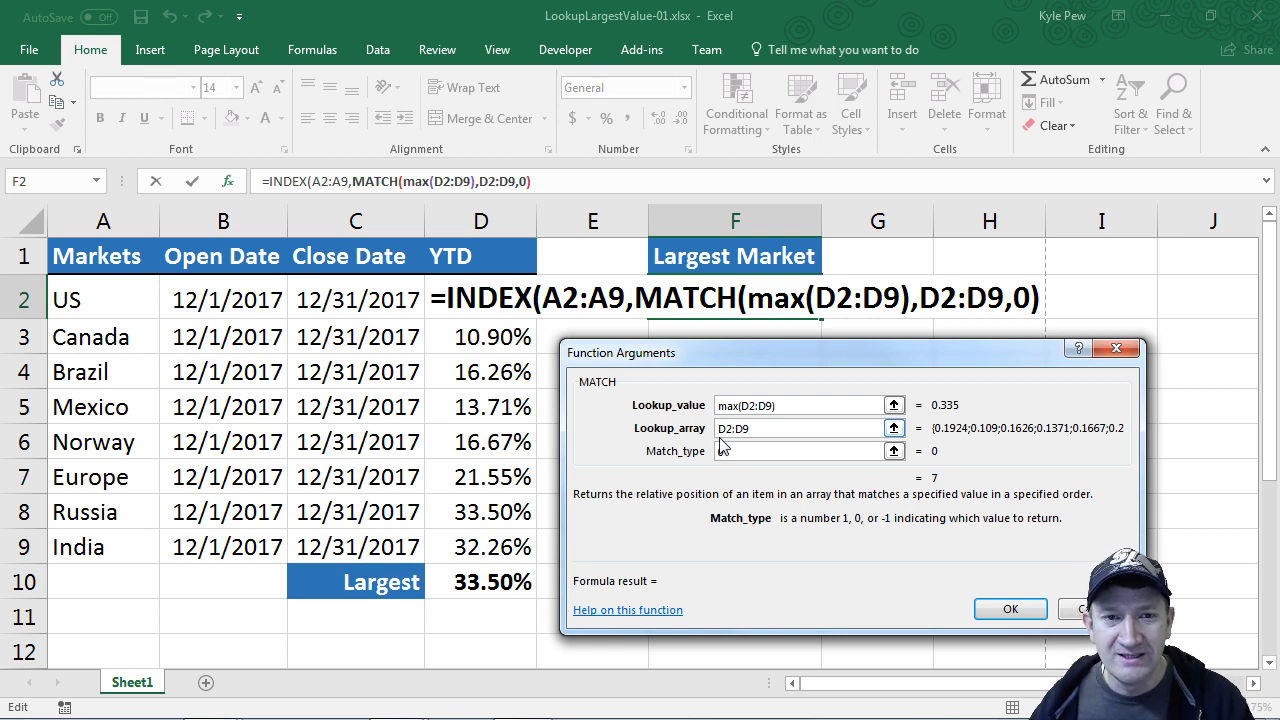
type("0")
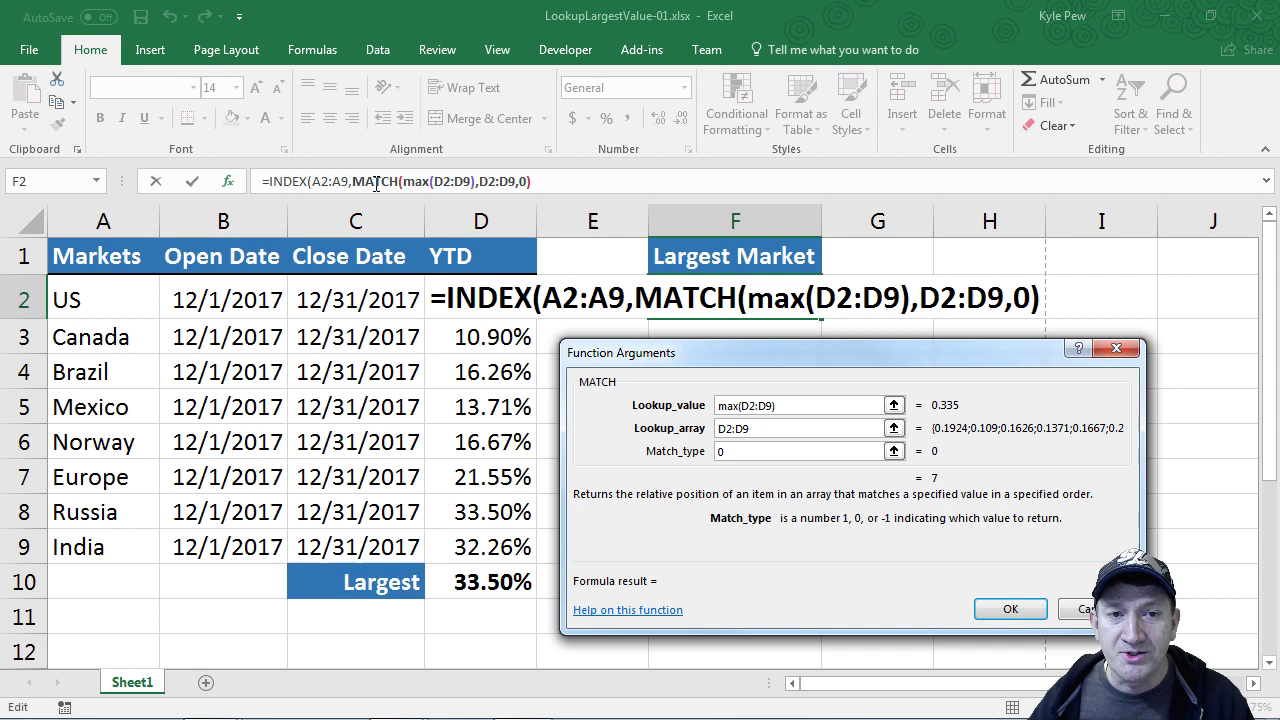
mouse_move(476, 308)
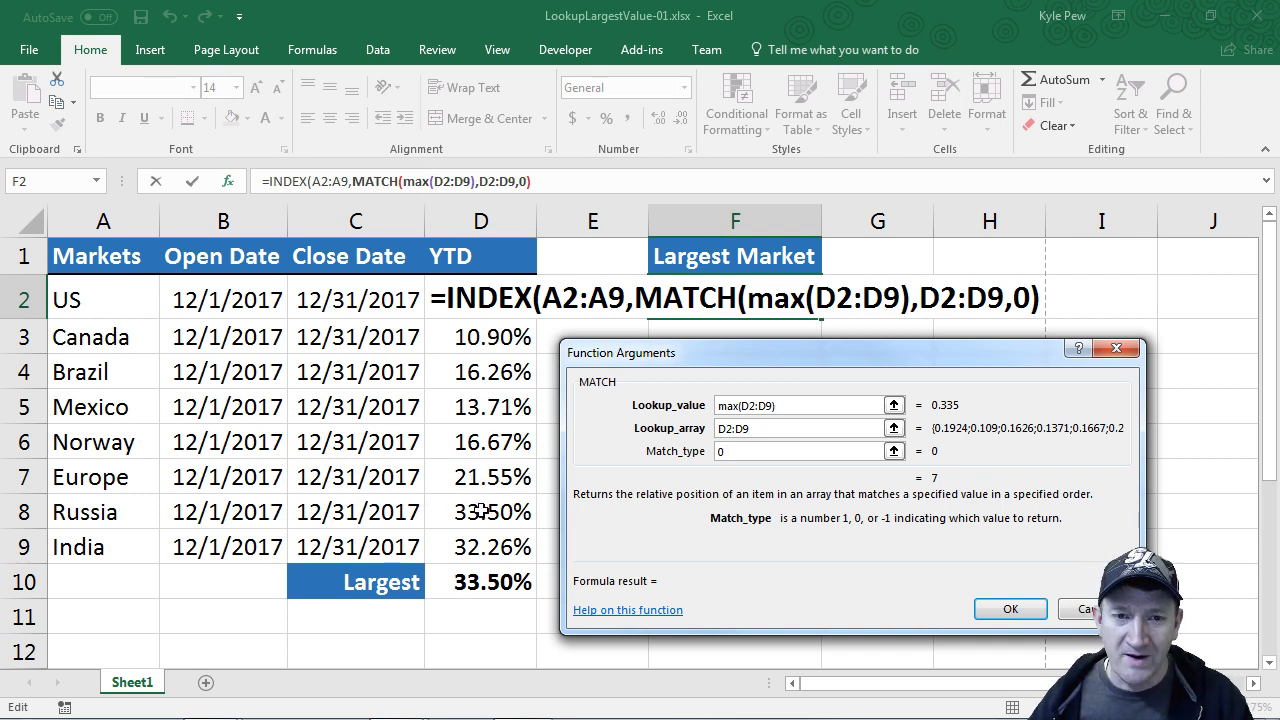
mouse_move(460, 400)
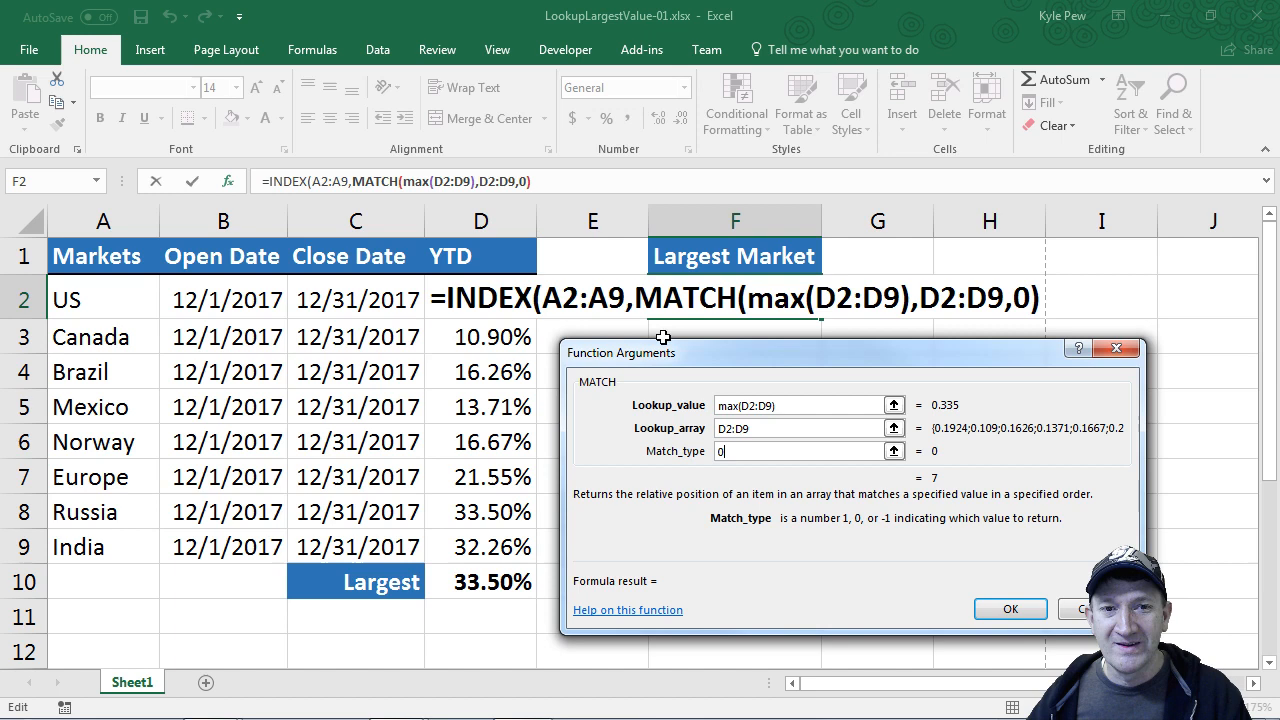
left_click(556, 180)
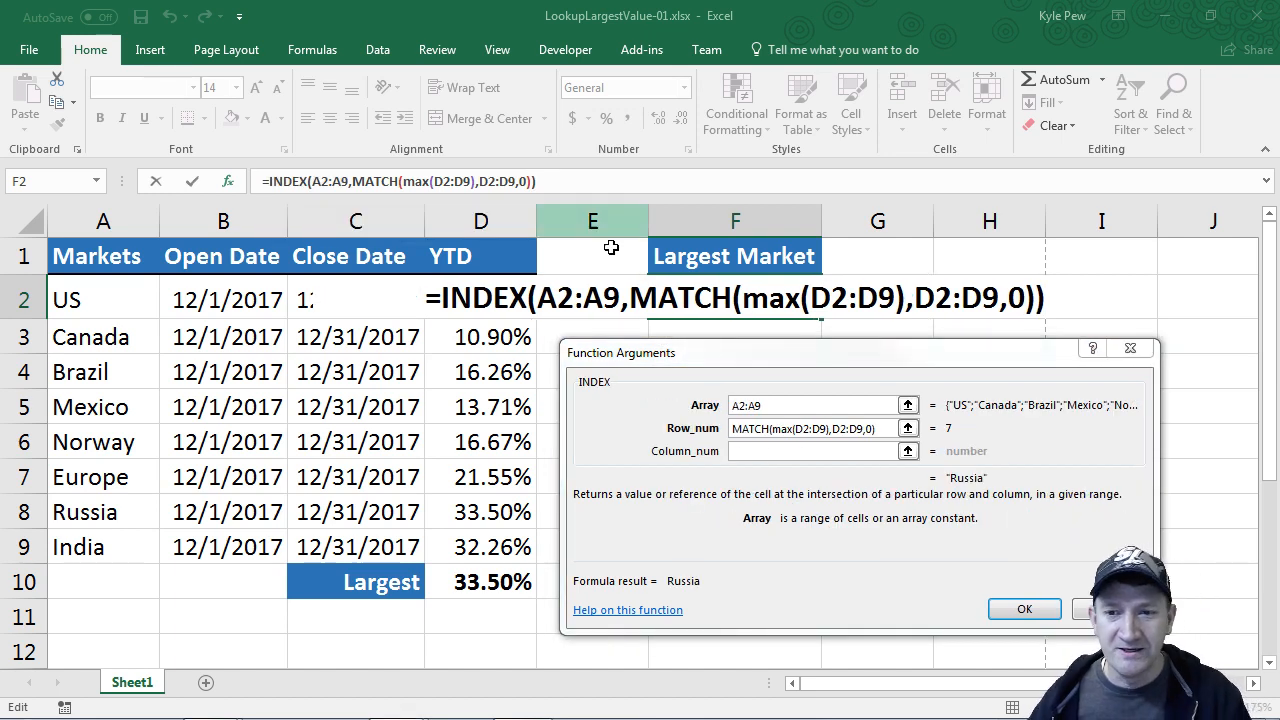
left_click(1024, 608)
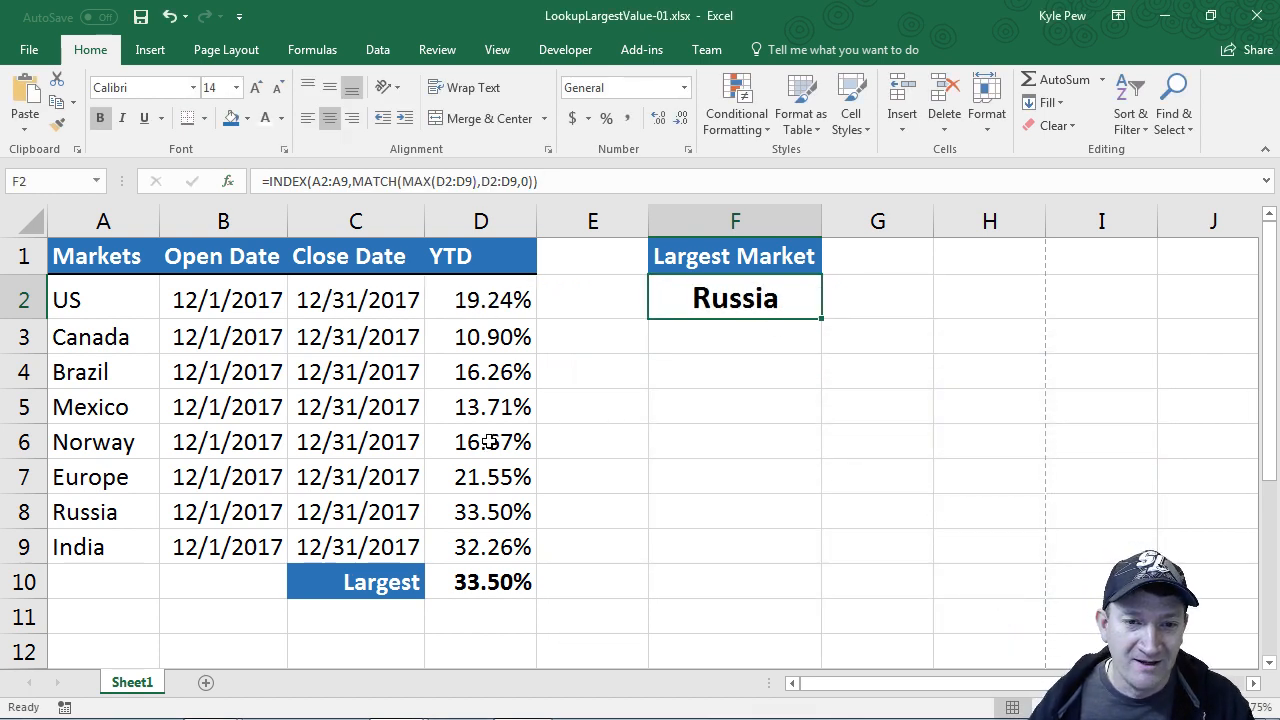
- Raise Brazil's YTD to 40% then Europe's to 55%, so F2 updates to Europe
left_click(480, 370)
type("40")
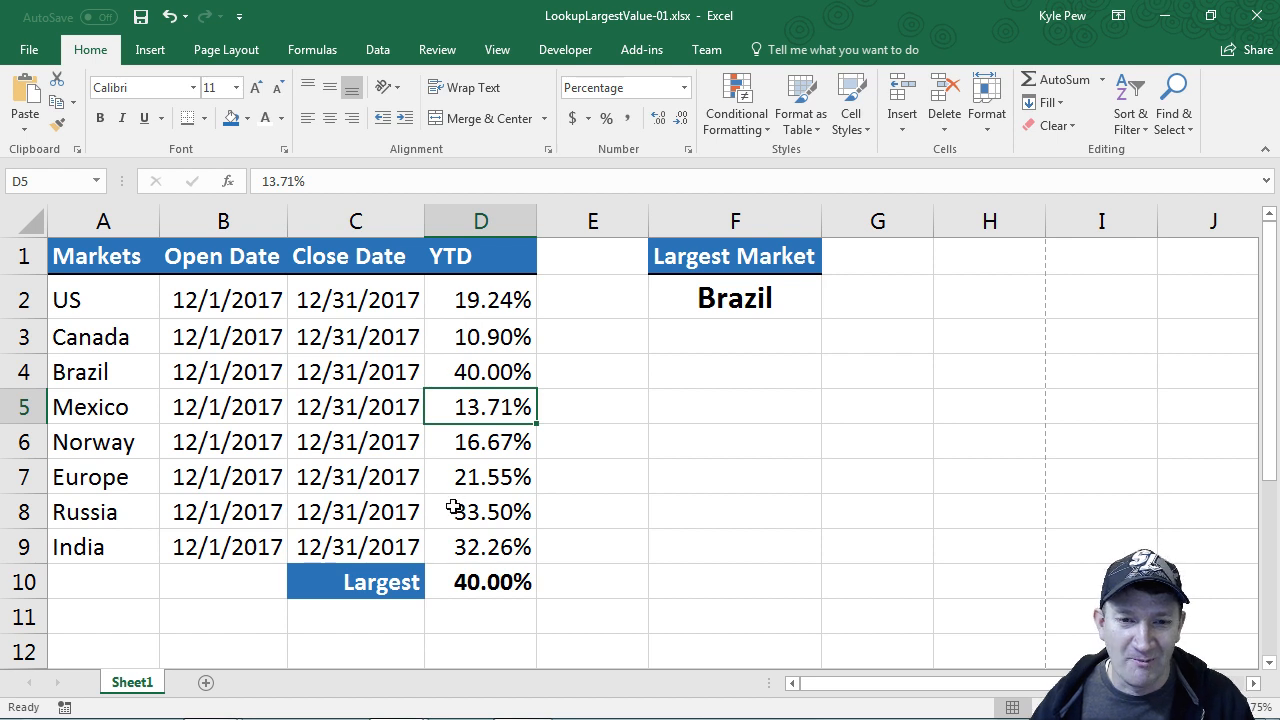
left_click(480, 476)
type("55")
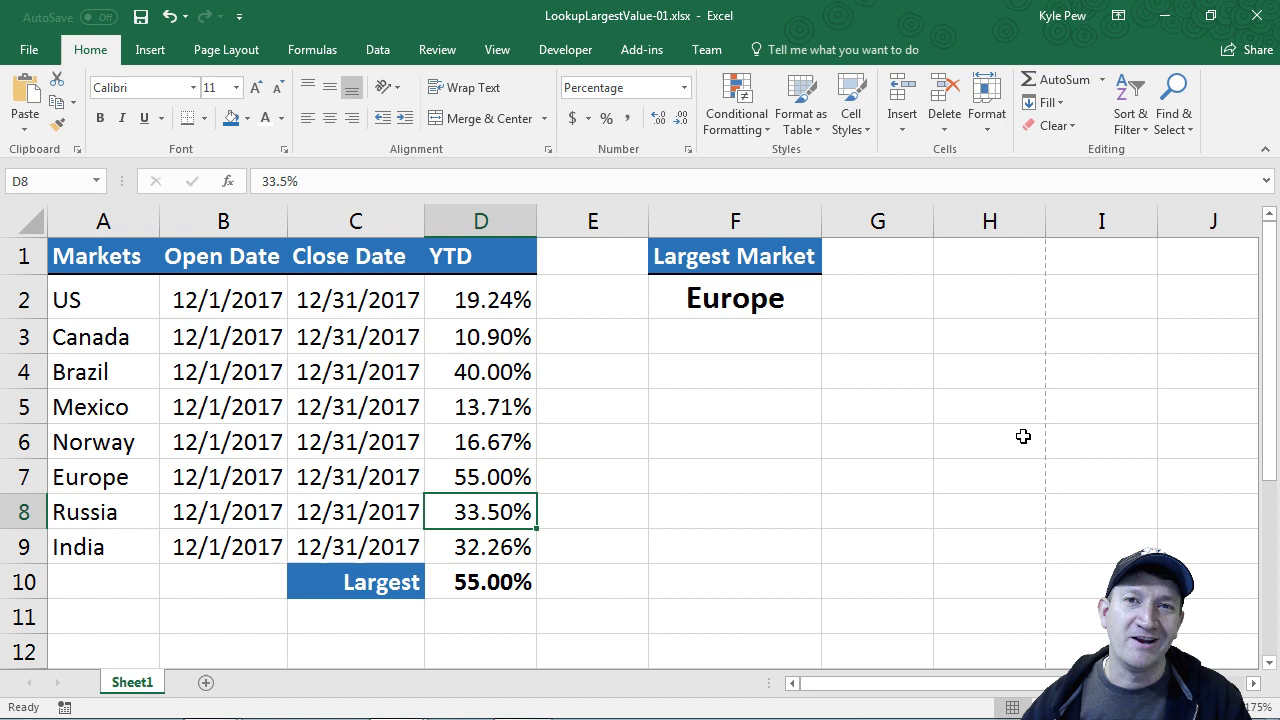
mouse_move(64, 490)
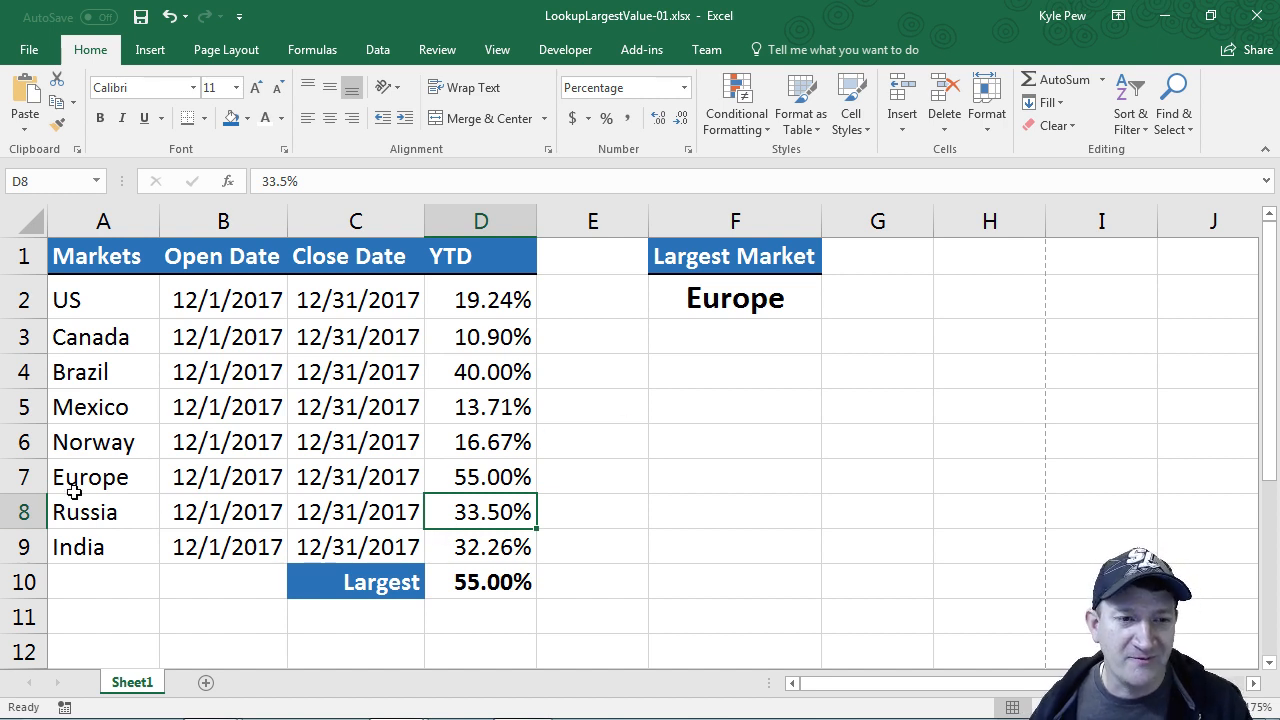